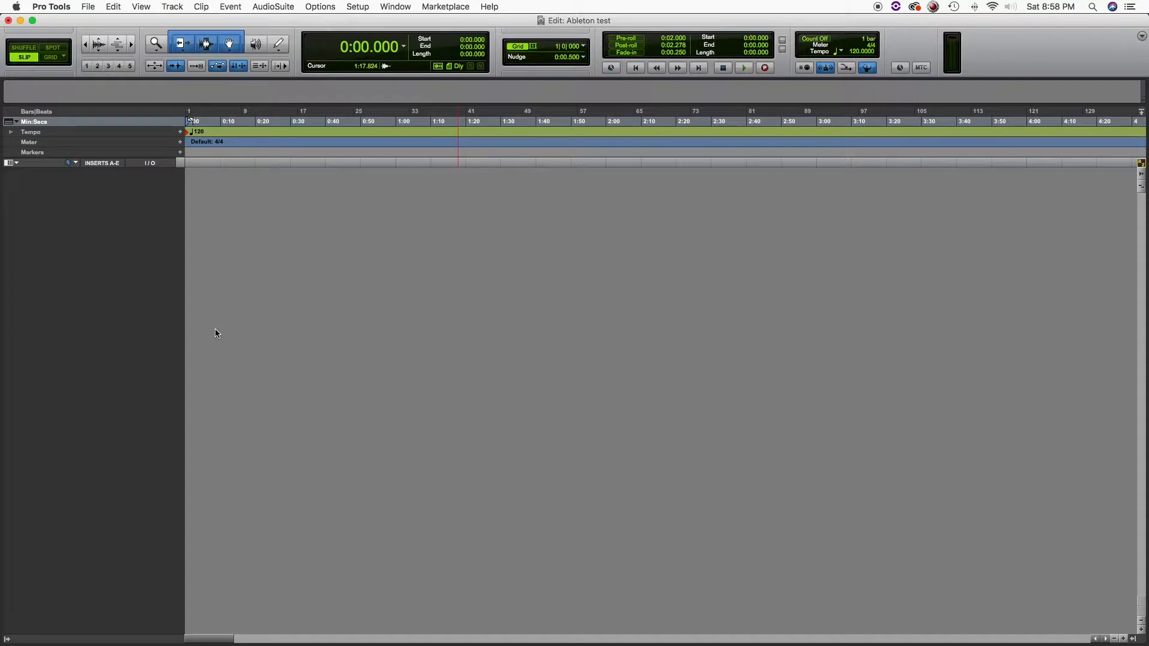
Create two new stereo instrument tracks via the New Tracks dialog.
left_click(171, 7)
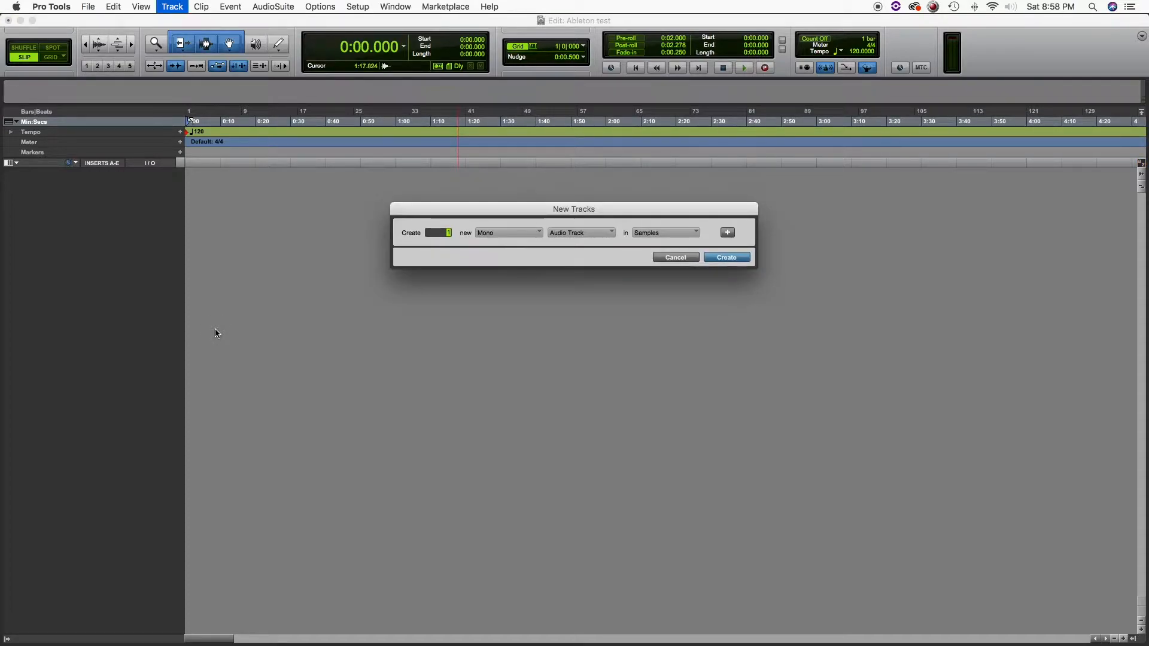
left_click(506, 232)
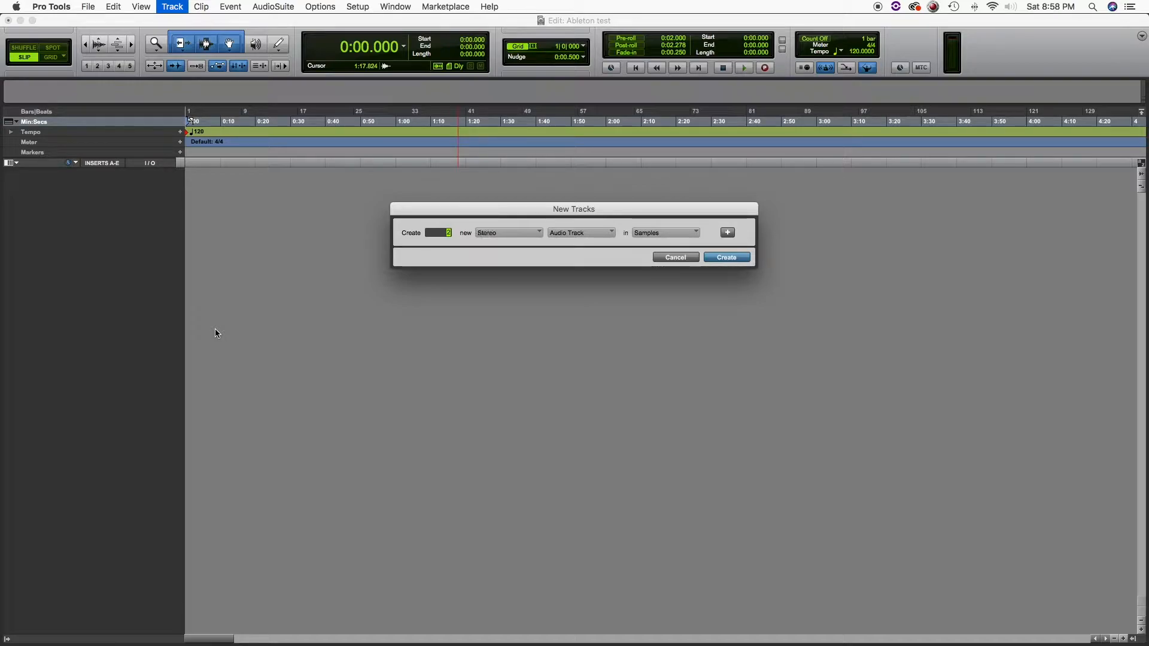
left_click(580, 232)
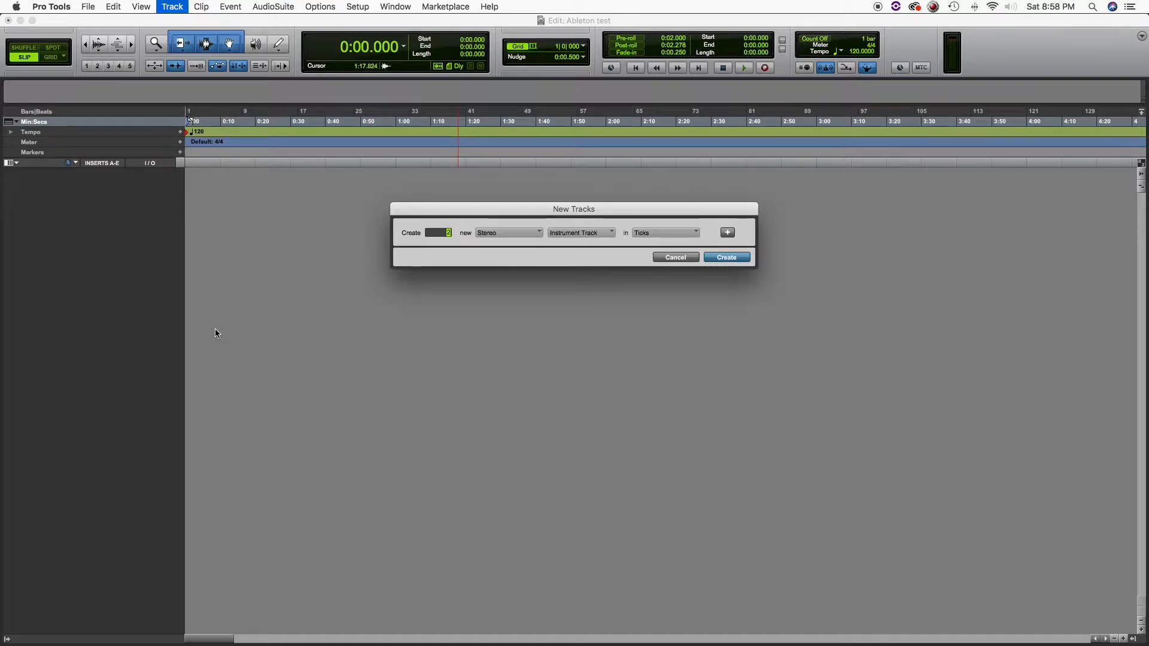
left_click(726, 258)
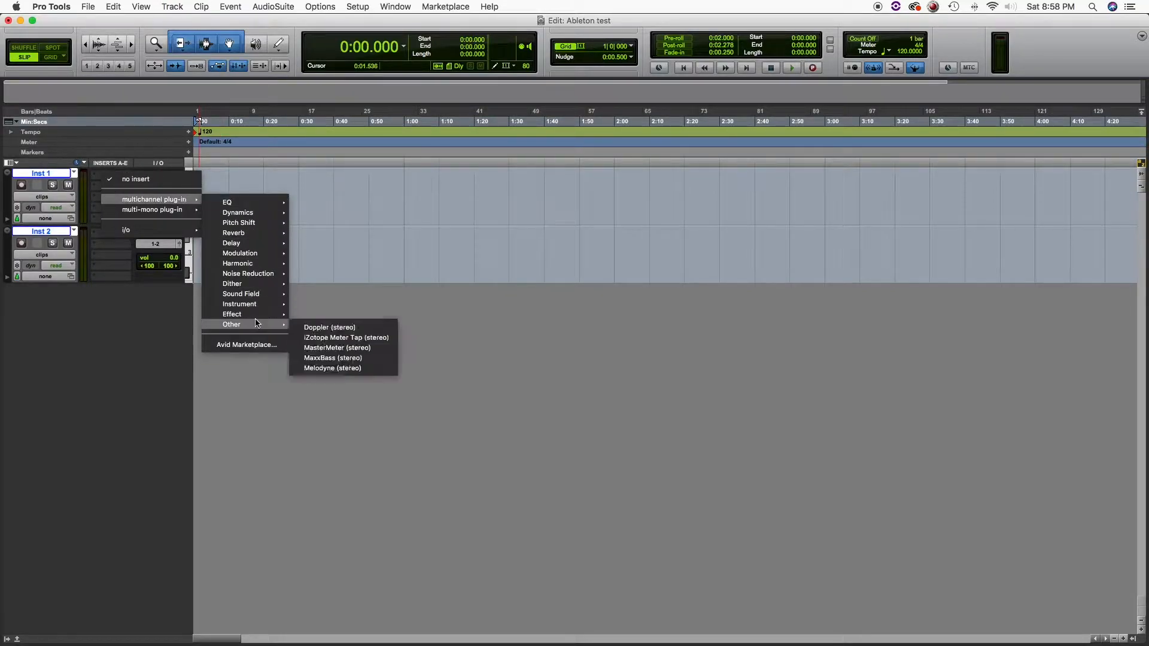
mouse_move(239, 302)
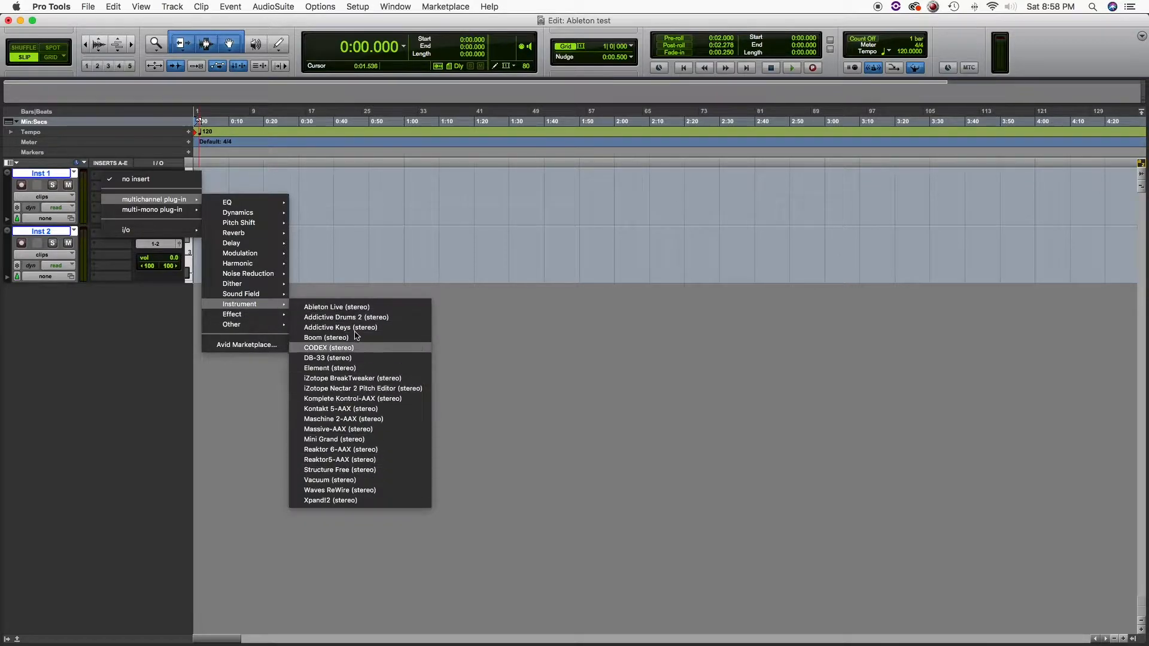
Insert the Ableton Live ReWire plug-in on Inst 1 with output Mix L – Mix R.
left_click(336, 306)
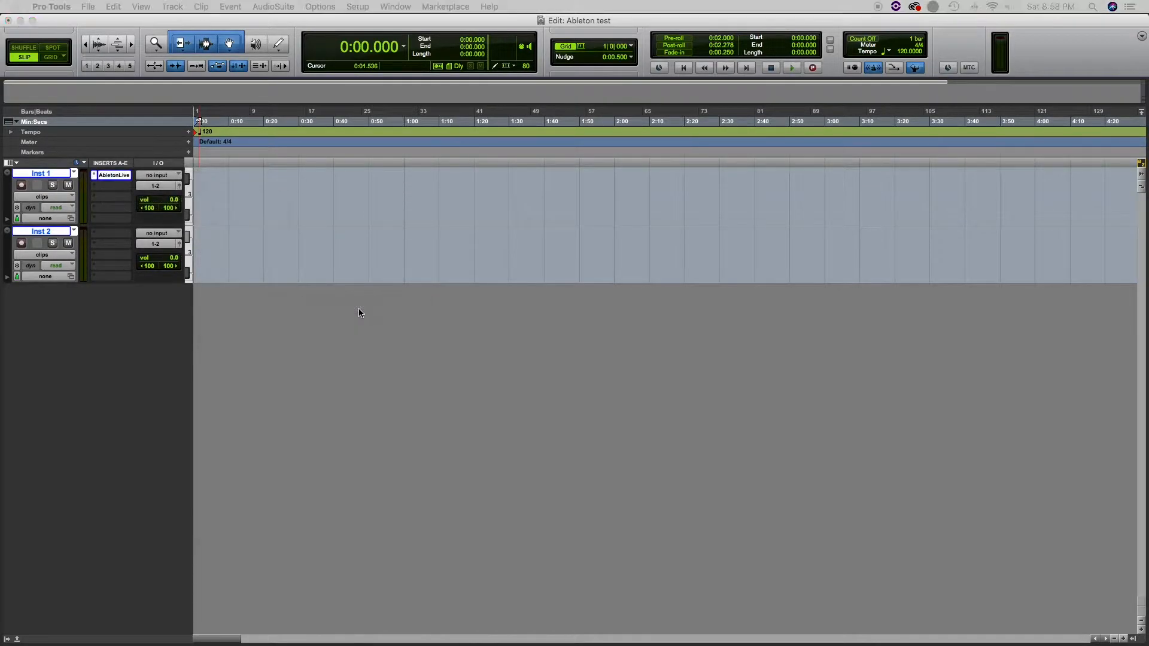
left_click(1082, 121)
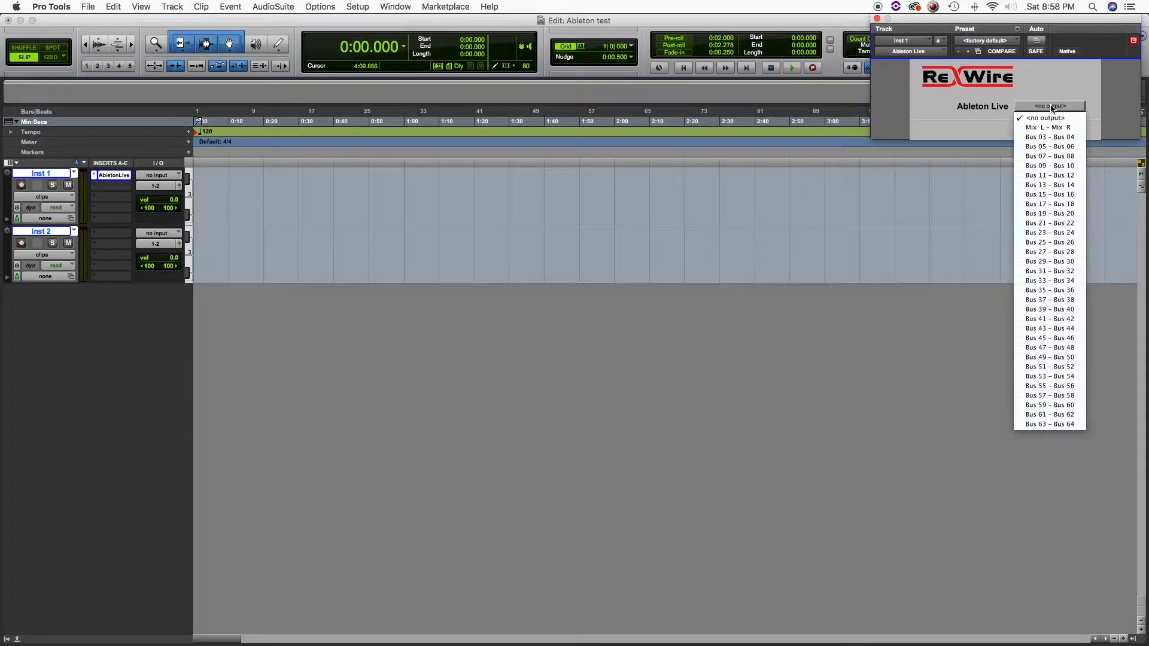
left_click(1048, 127)
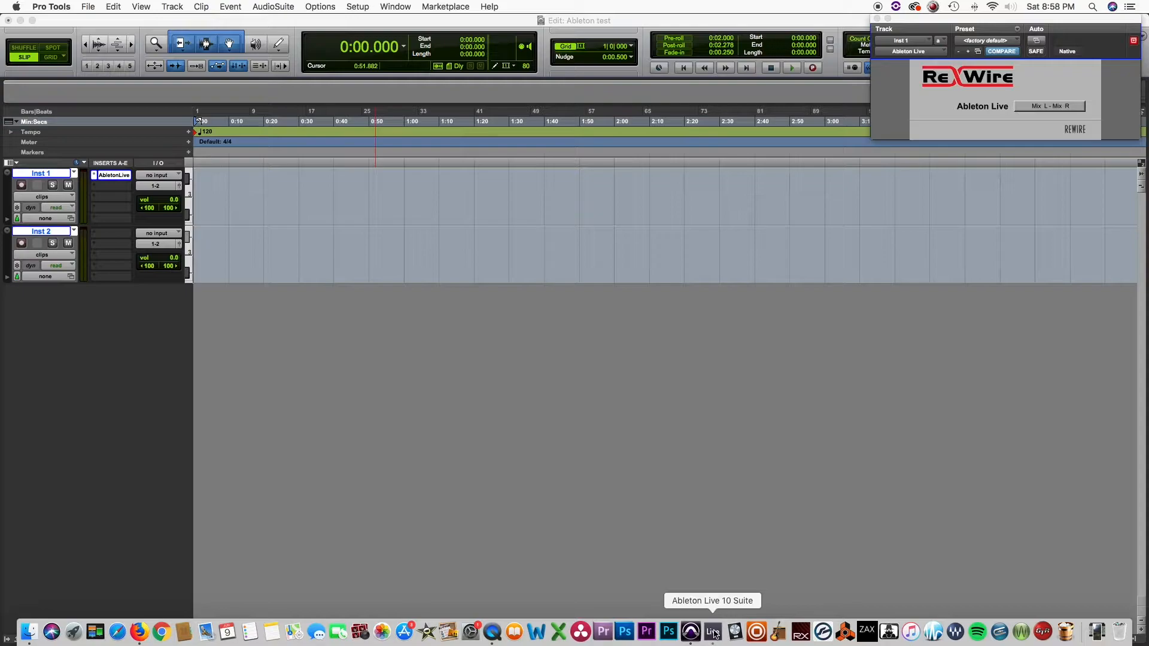
Launch Ableton Live and browse the installed packs in its browser.
left_click(711, 631)
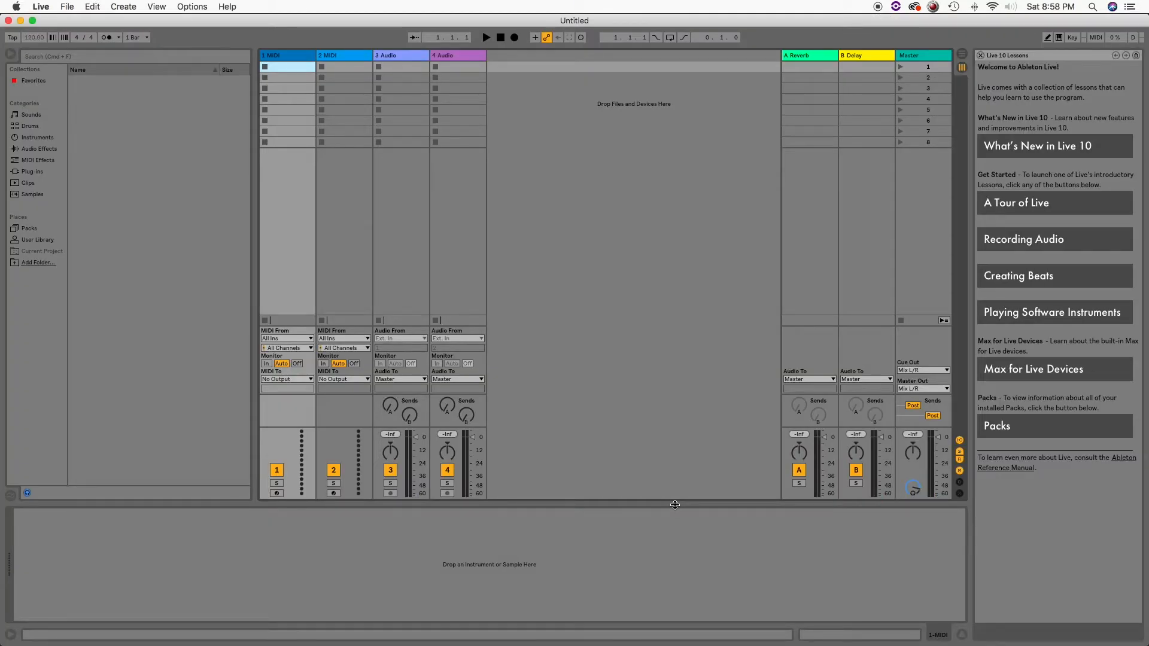
left_click(28, 227)
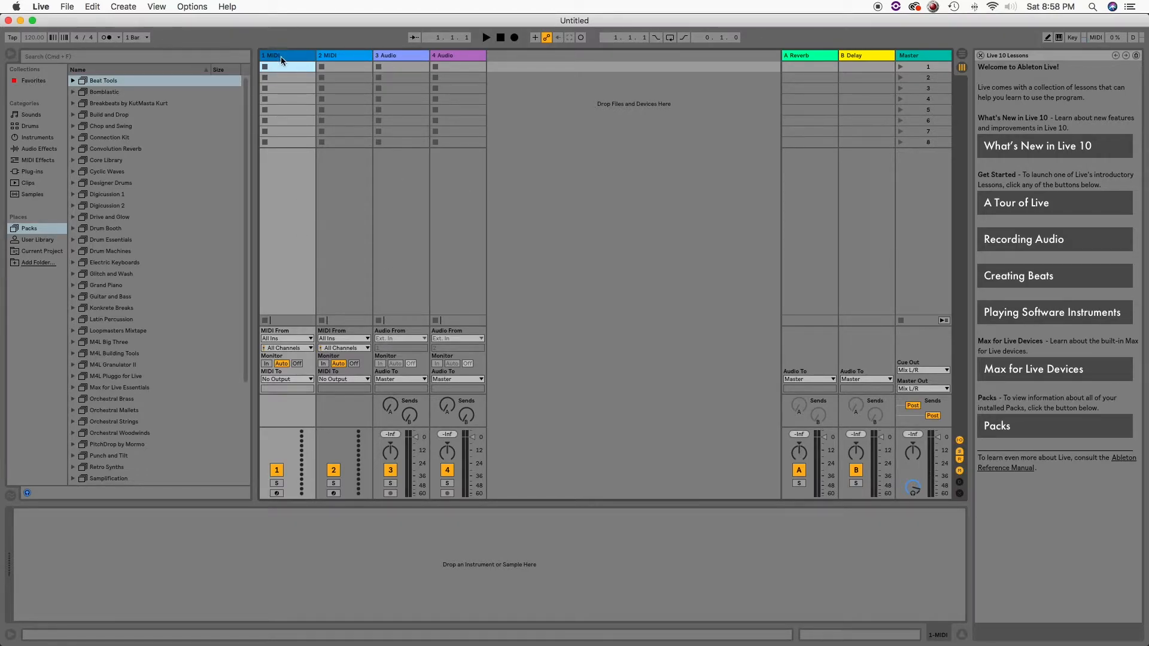
left_click(286, 55)
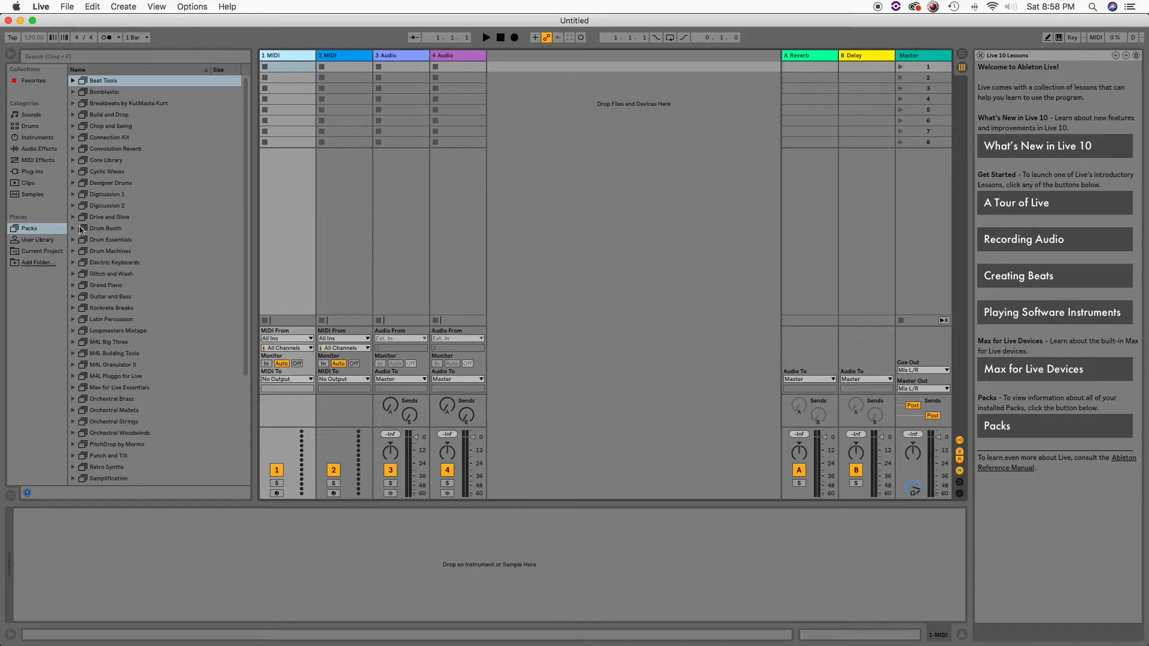
left_click(73, 227)
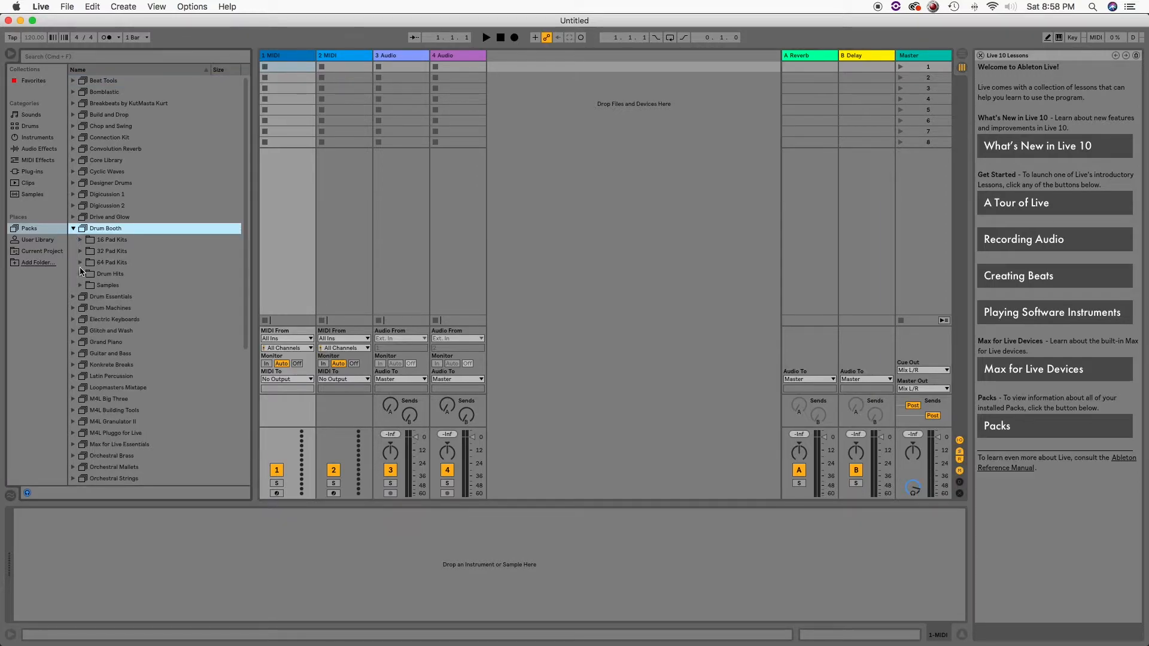
mouse_move(78, 287)
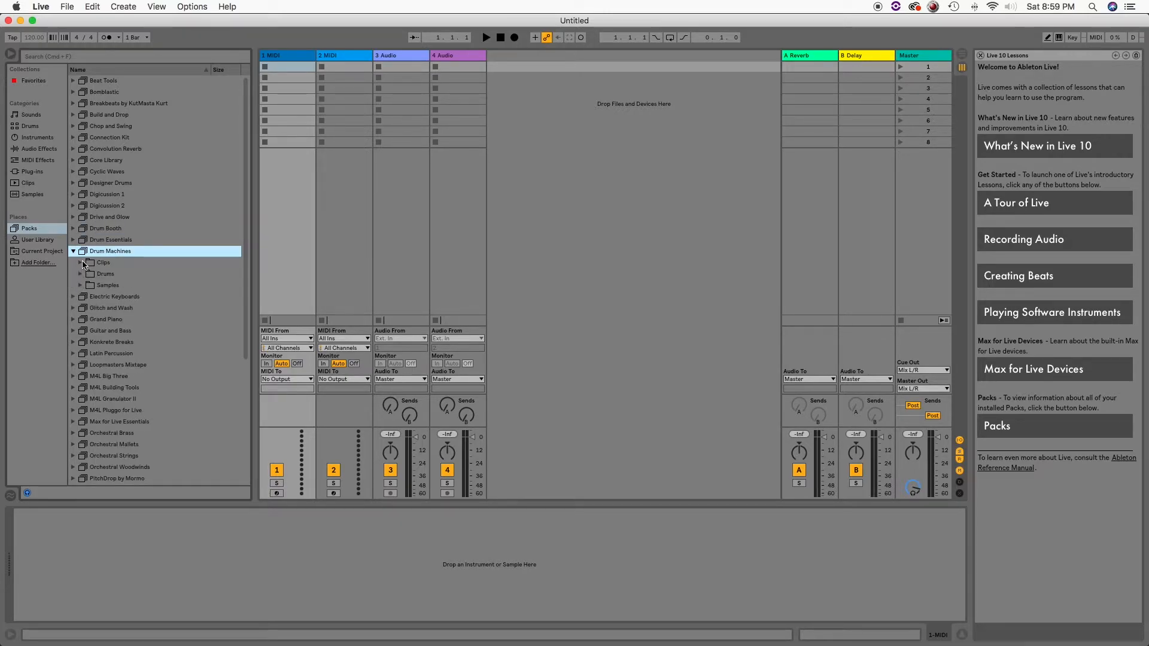
Expand Drum Machines > Drums and select the Kit-606 Classic.adg kit.
left_click(91, 273)
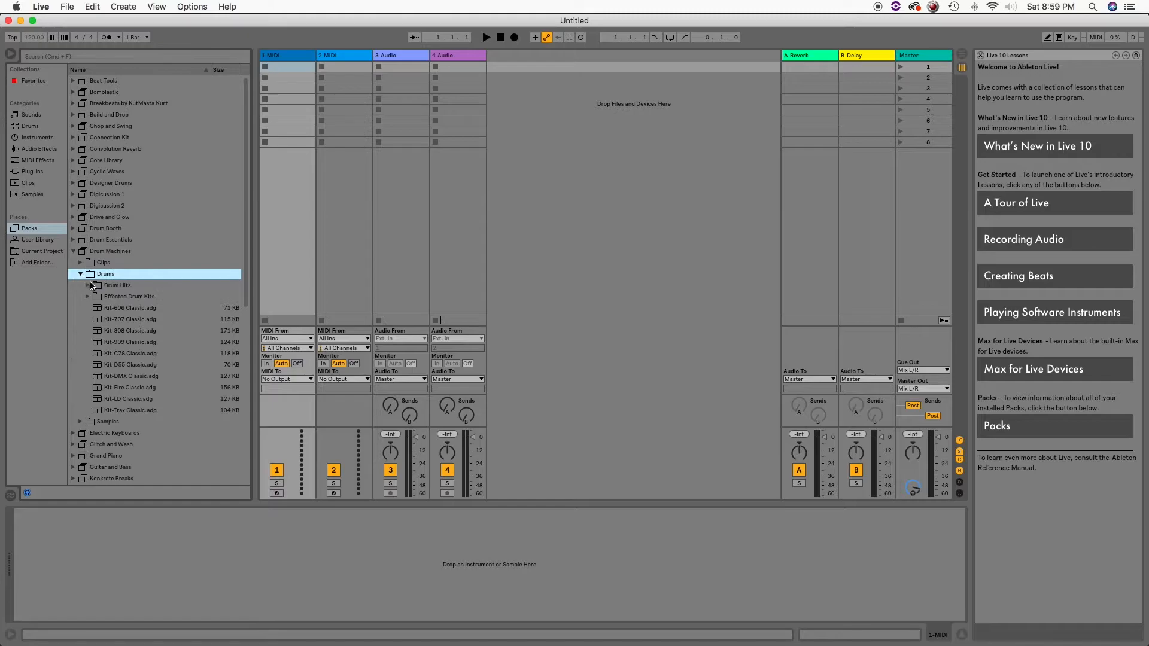
left_click(129, 307)
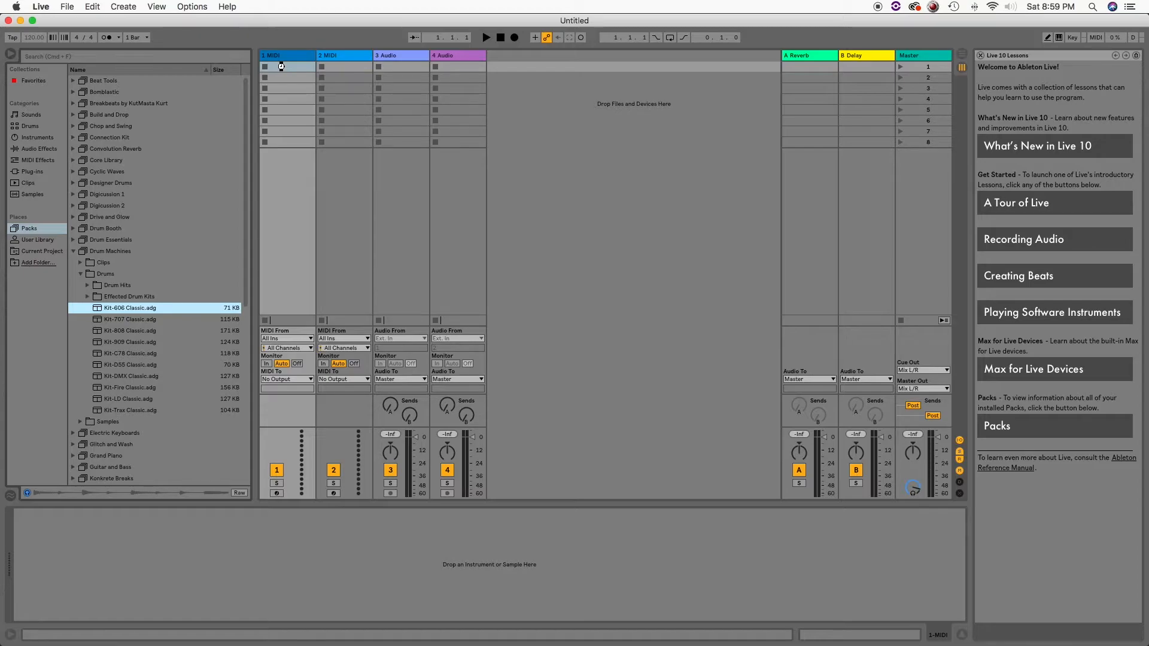
Set the Kit-606 Classic drum track's Audio To to ReWire Out.
left_click(285, 379)
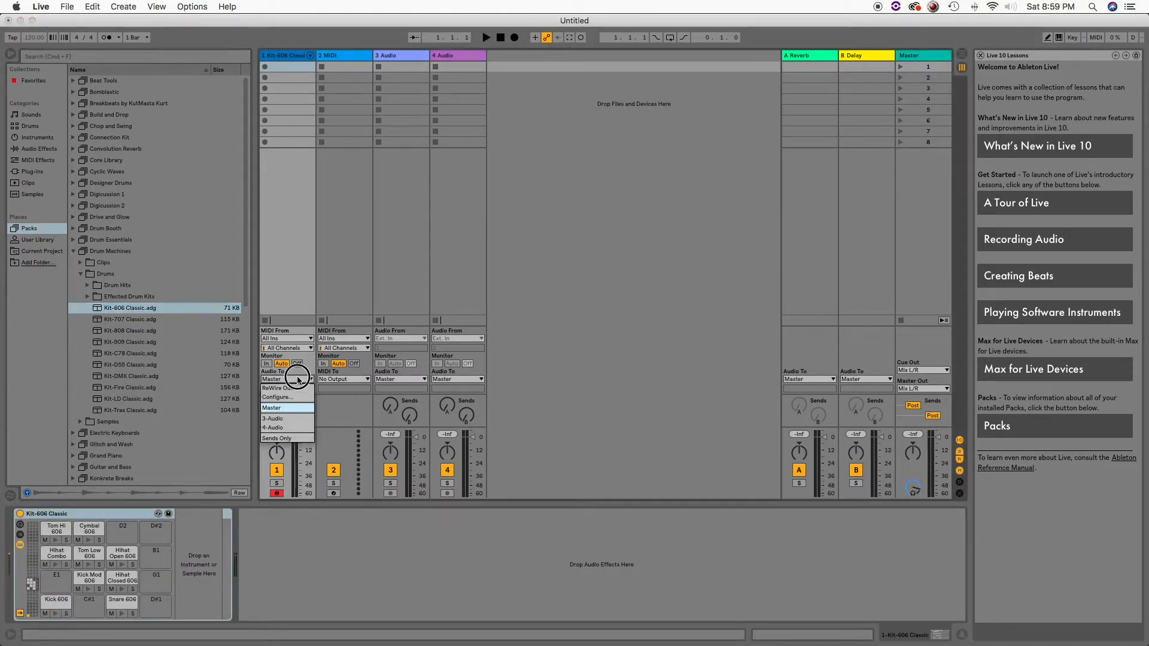
left_click(286, 388)
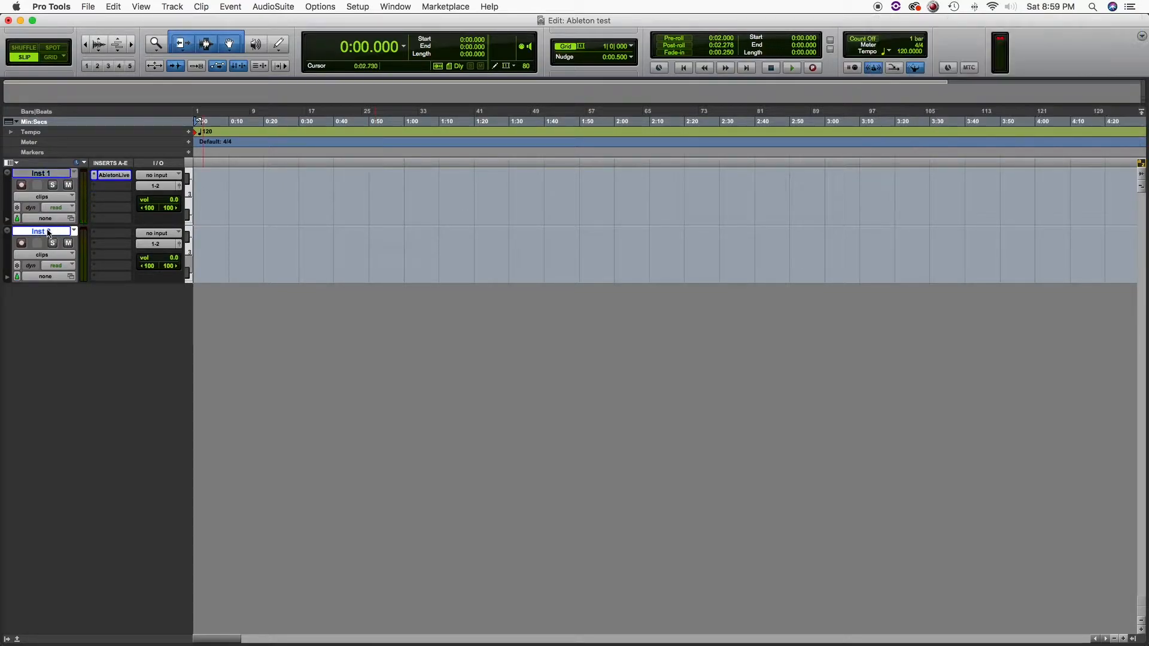
Add a click track to the session and arm Inst 1 for recording.
left_click(230, 6)
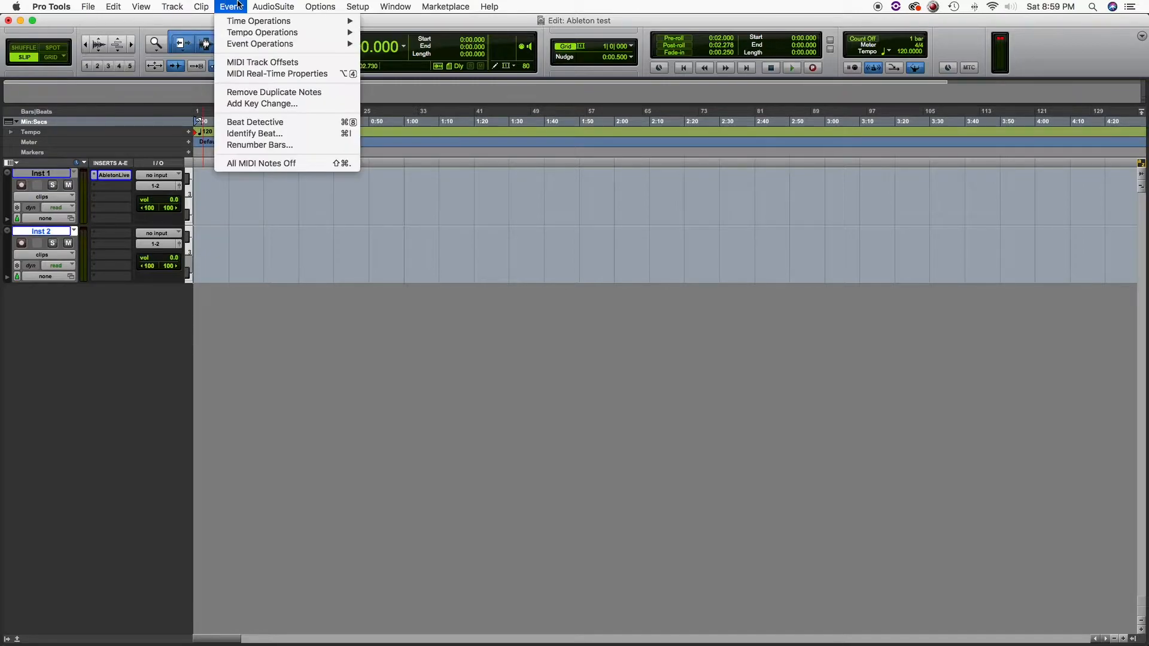
left_click(199, 7)
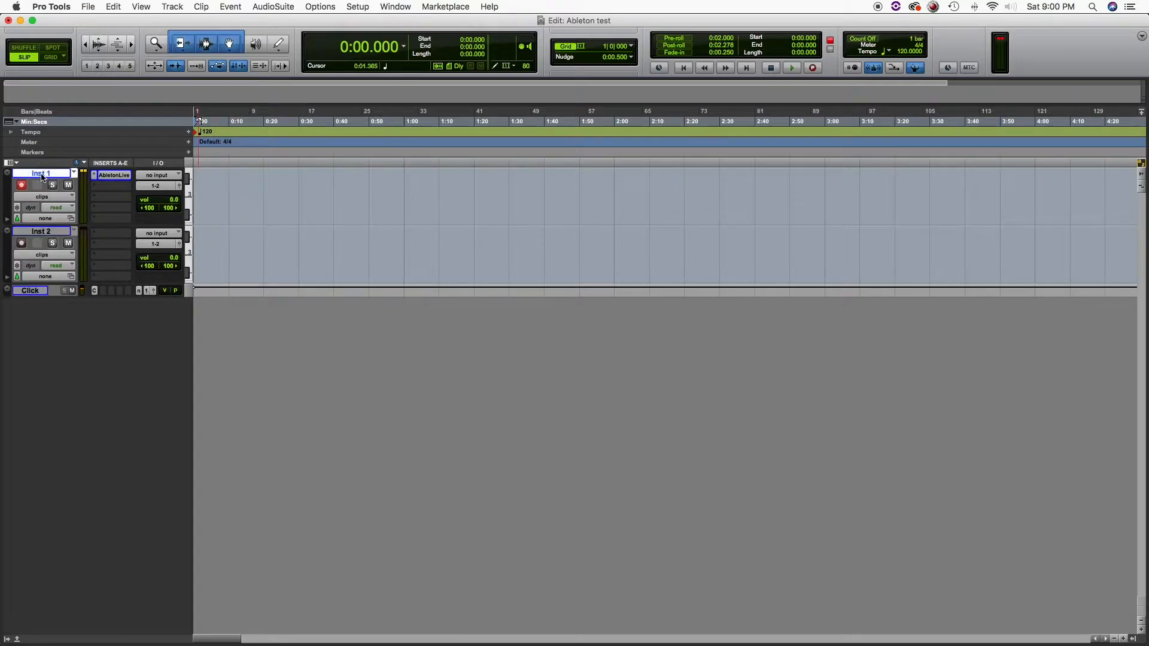
left_click(376, 120)
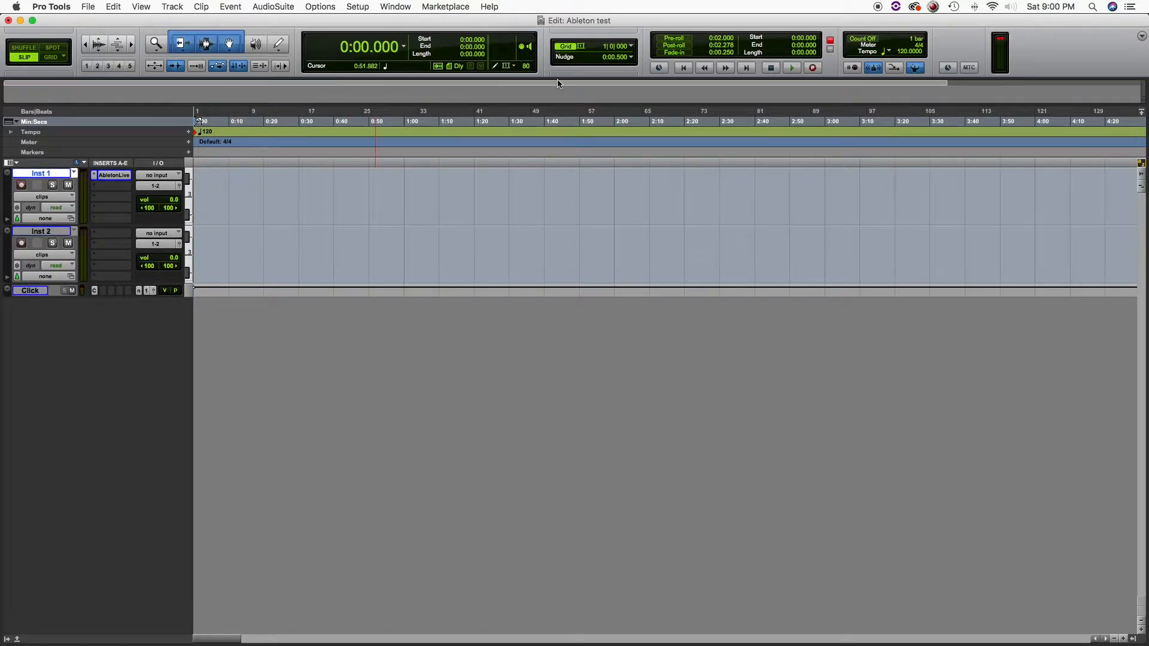
Record a short drum MIDI clip, Inst 1-01, then stop the transport.
left_click(811, 67)
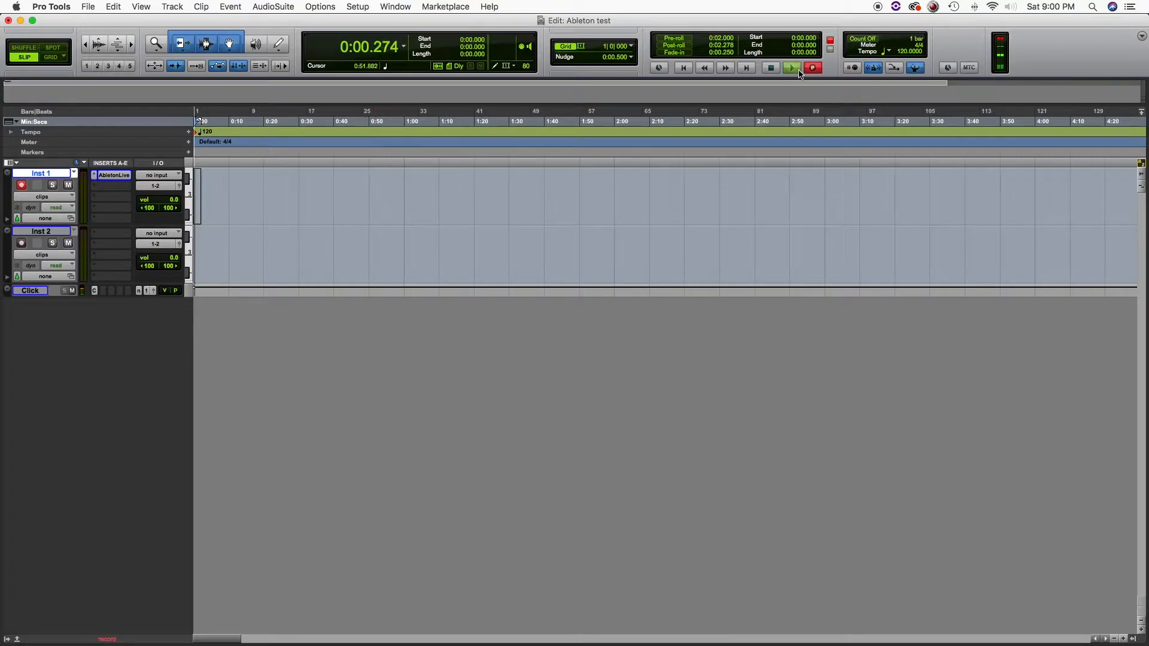
left_click(790, 67)
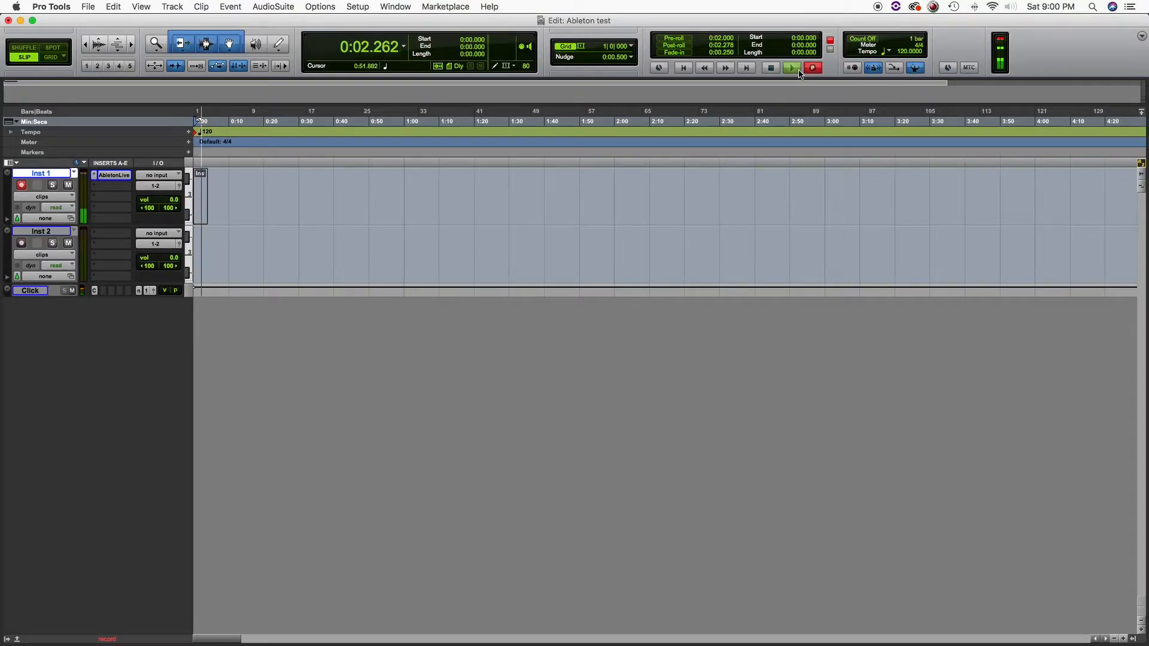
left_click(791, 67)
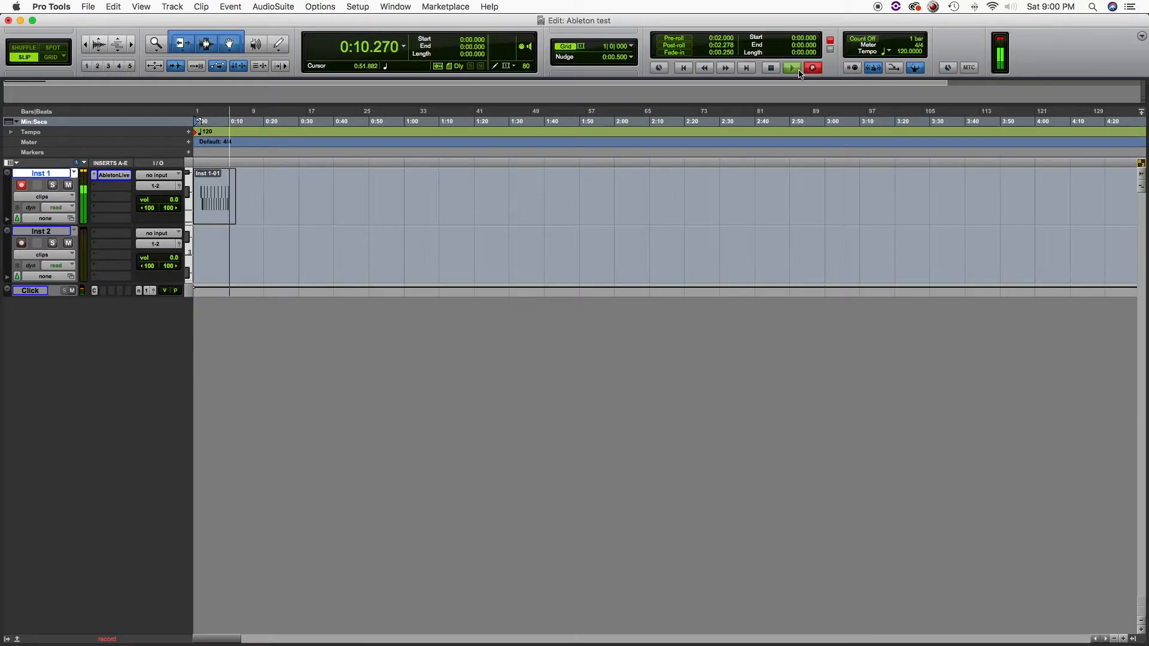
left_click(770, 67)
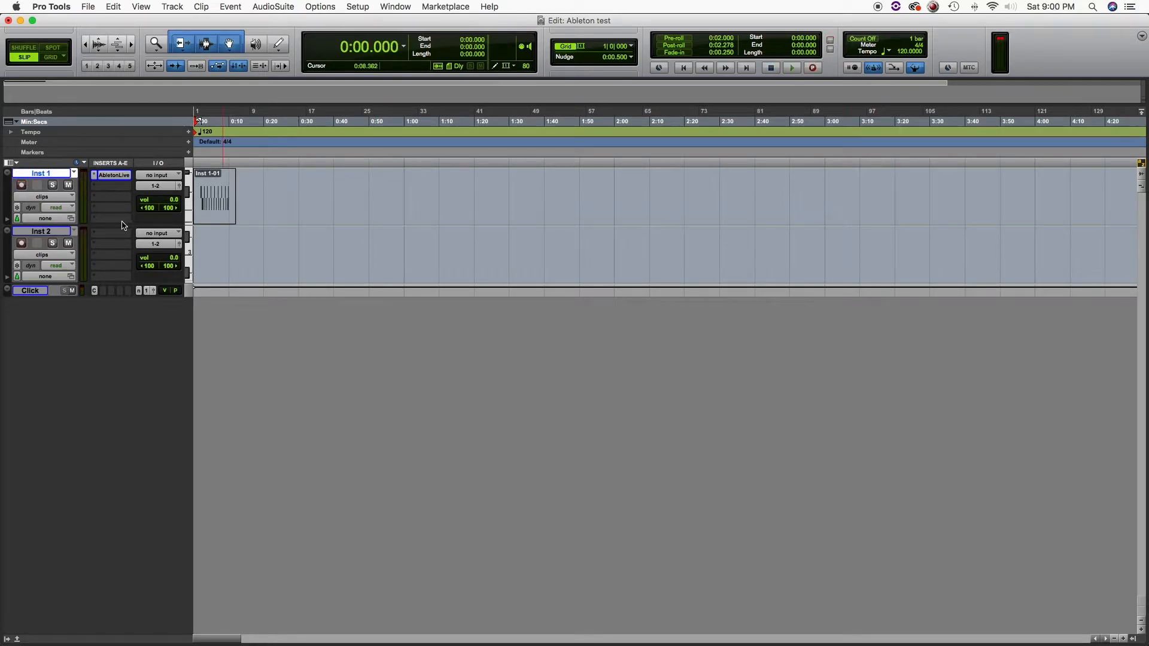
Insert the Ableton Live ReWire plug-in on Inst 2 receiving Bus 03 – Bus 04.
left_click(110, 243)
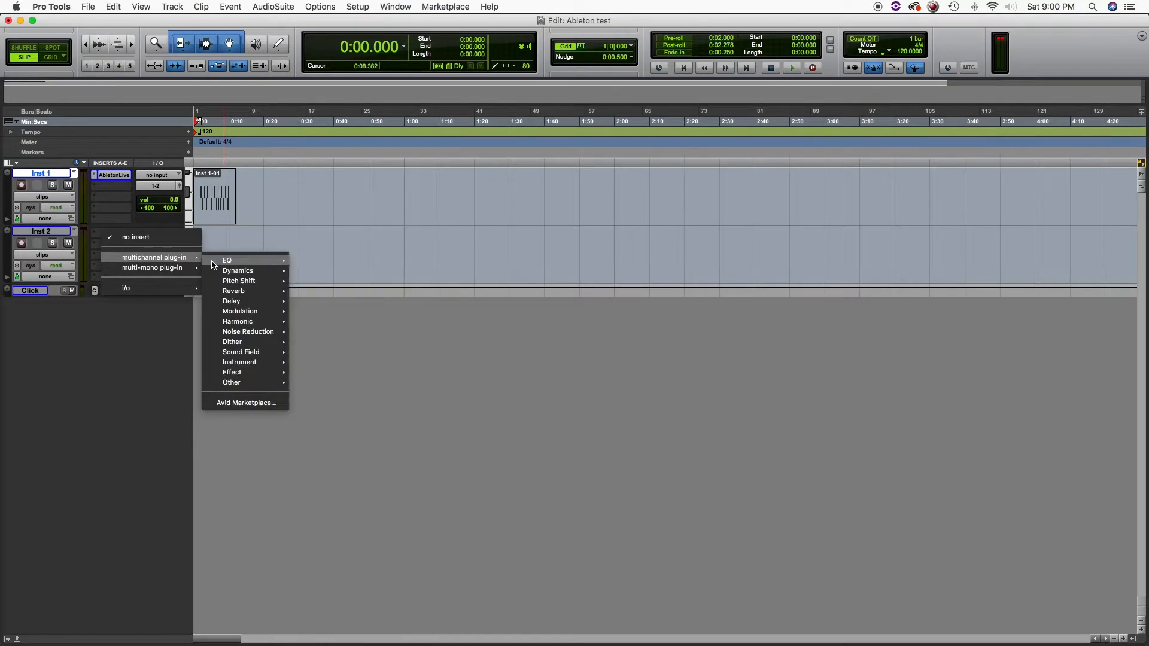
mouse_move(239, 361)
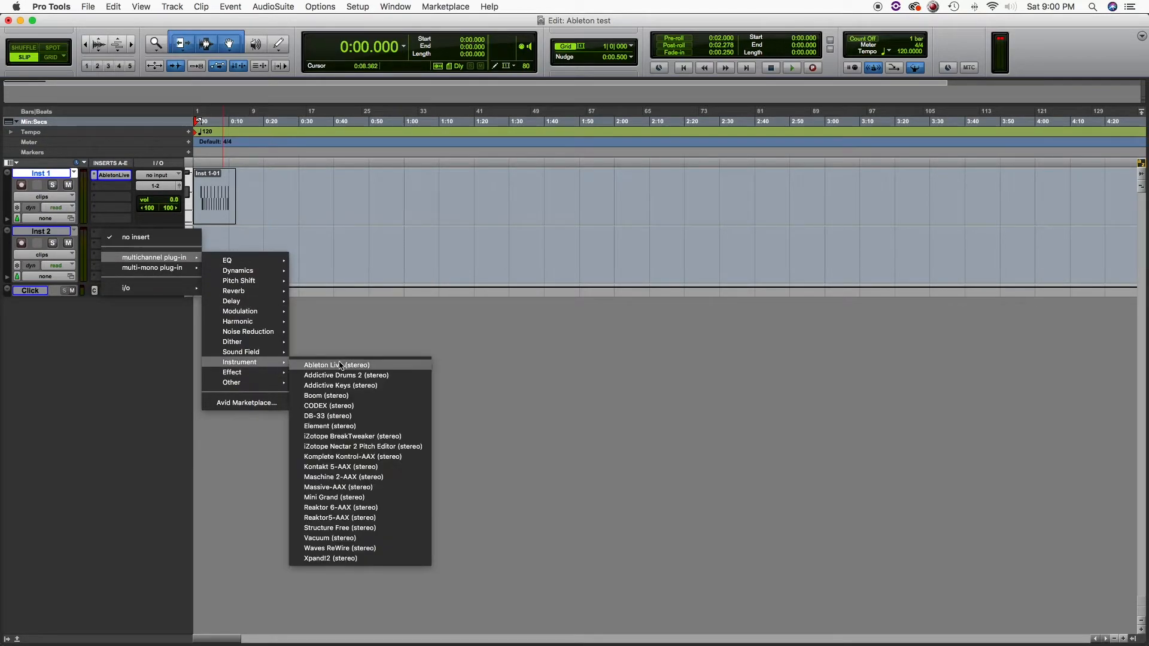
left_click(338, 365)
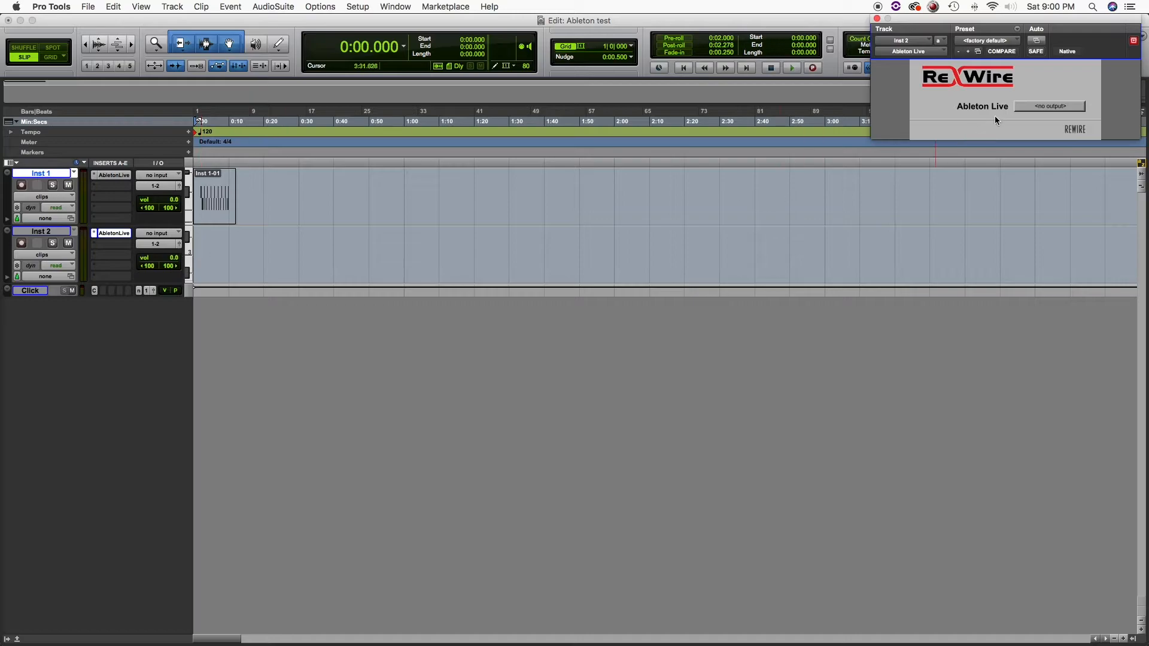
left_click(1049, 105)
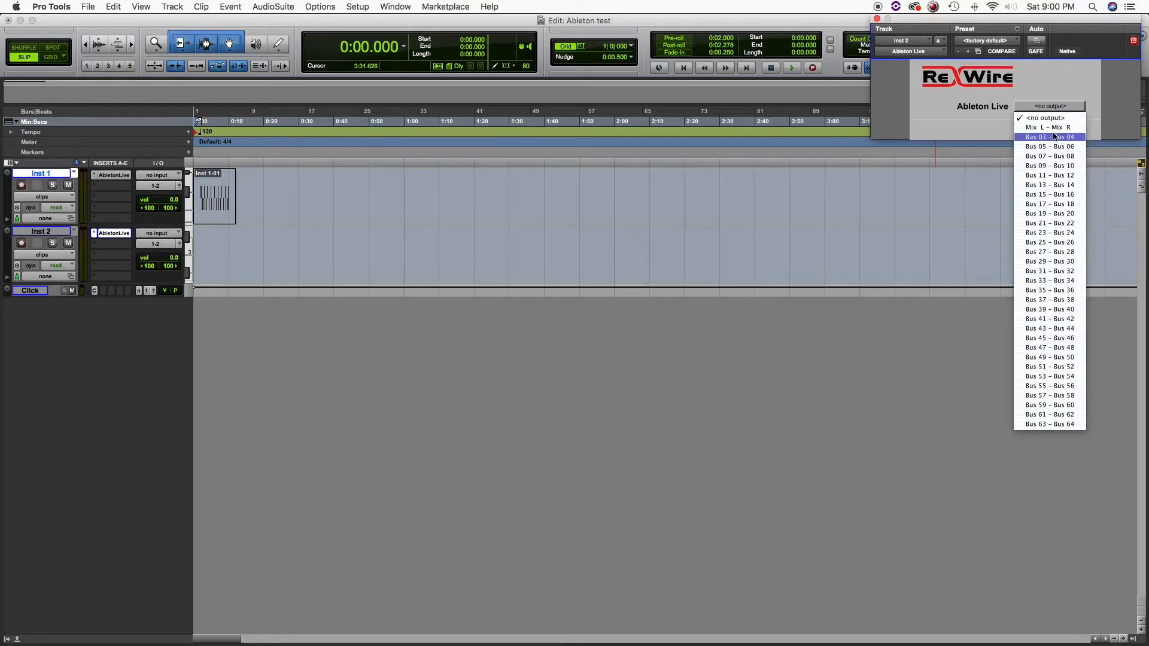
left_click(1048, 136)
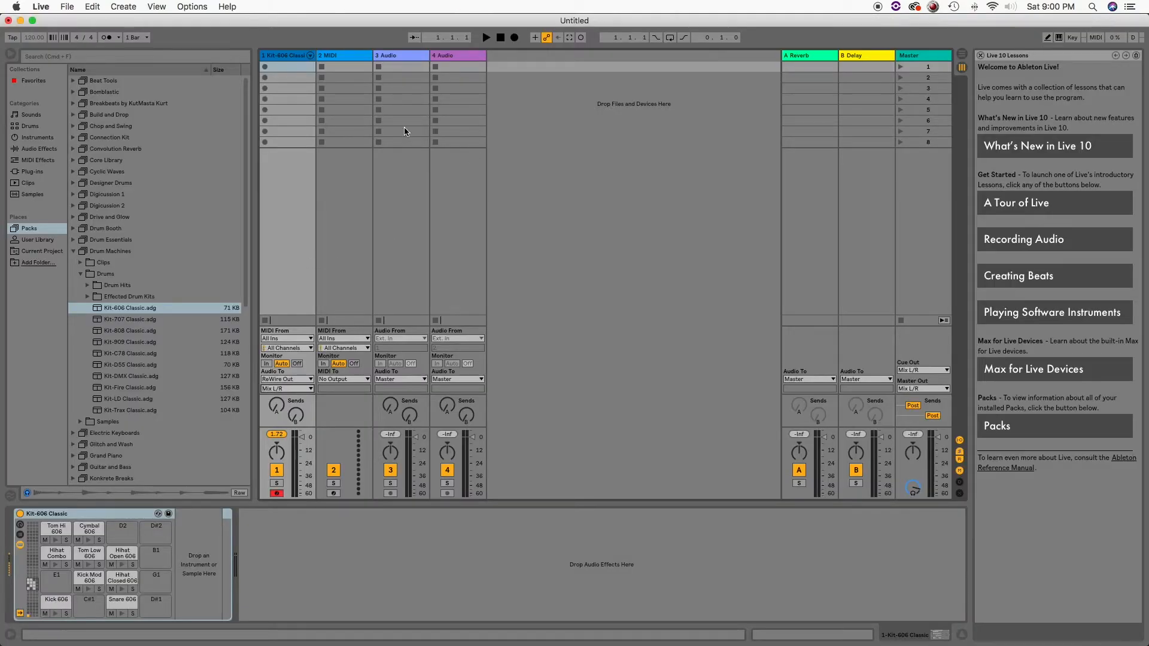
mouse_move(125, 148)
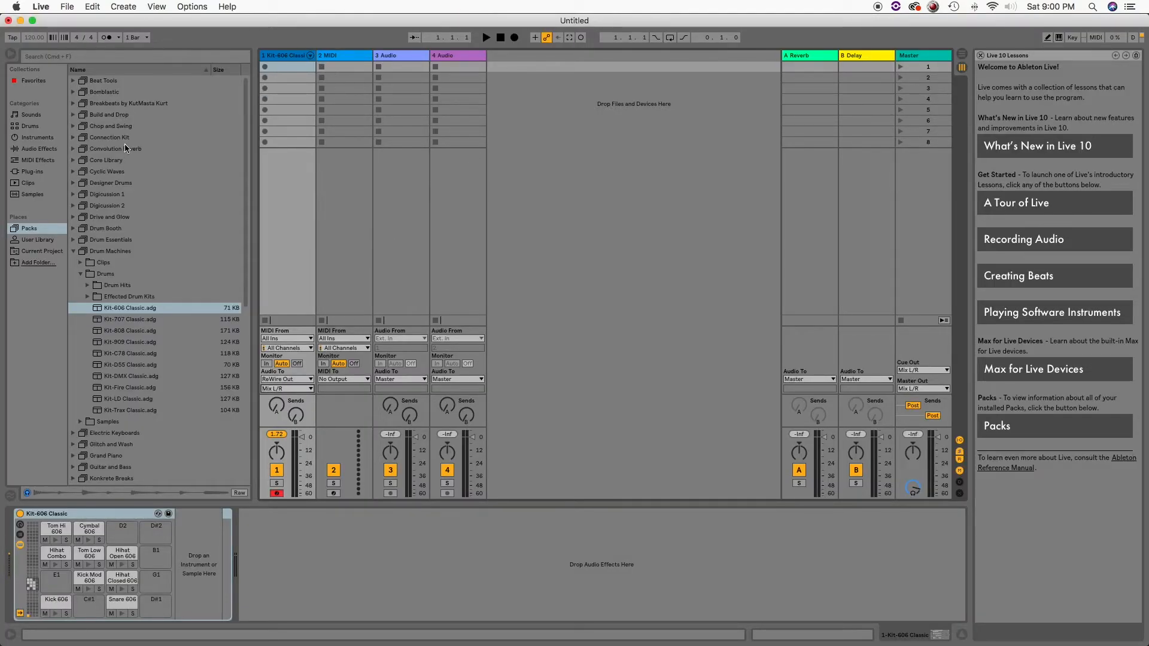
Browse Grand Piano > Sounds > Grand Piano Hybrid and load the Arp Sweeper preset.
left_click(79, 250)
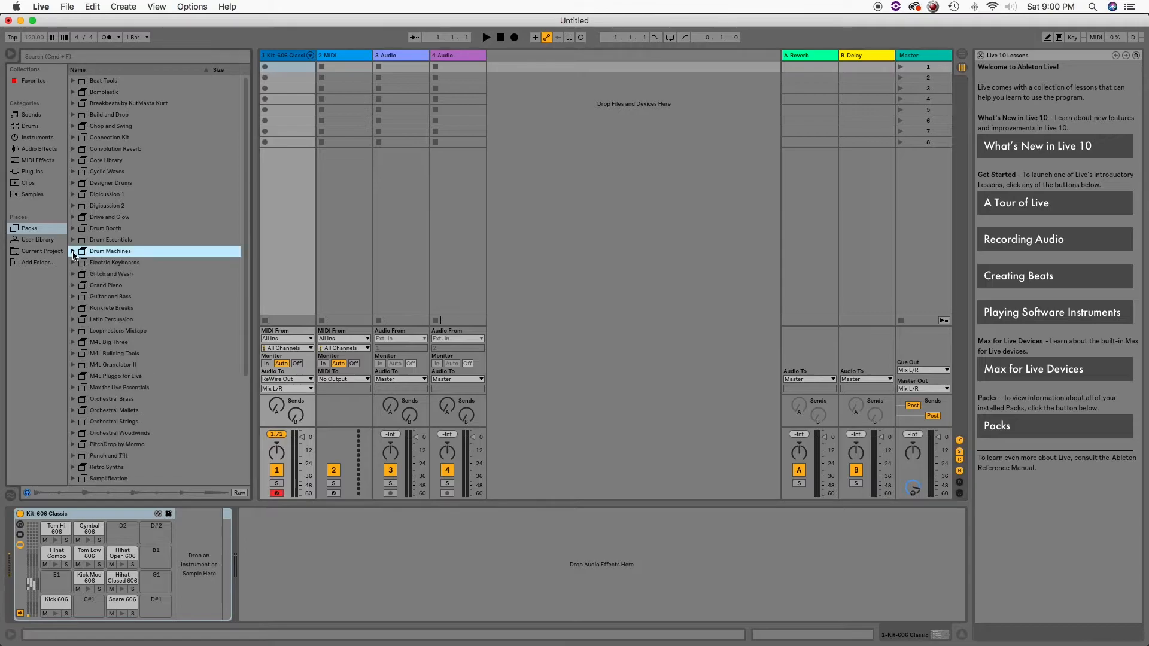
left_click(73, 285)
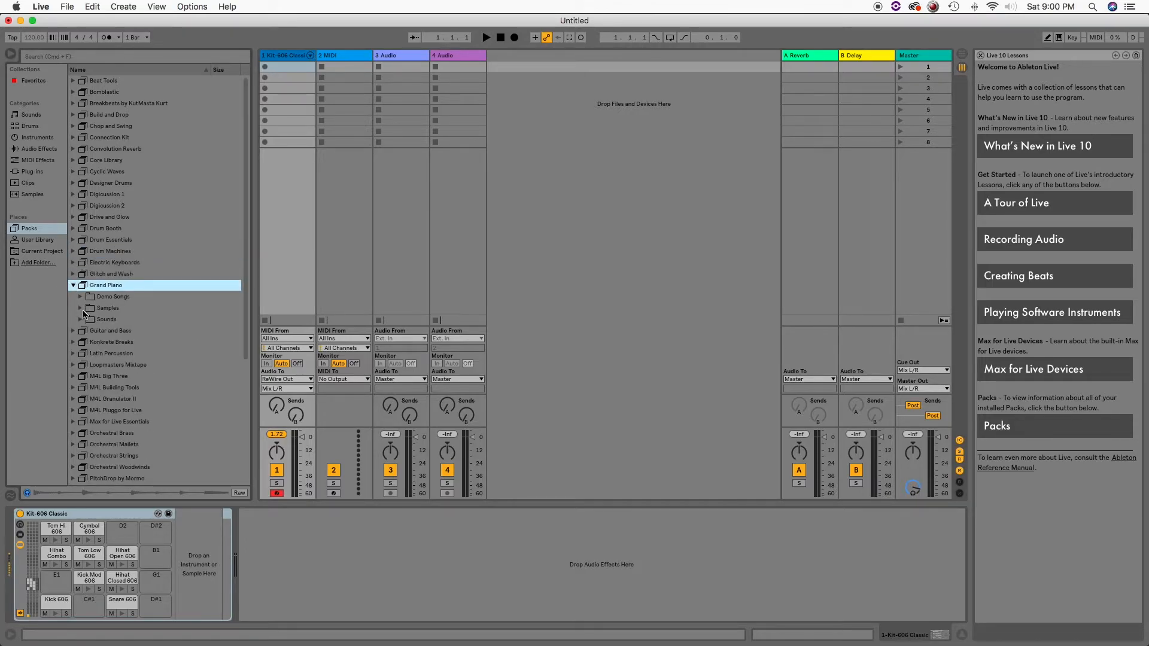
left_click(79, 318)
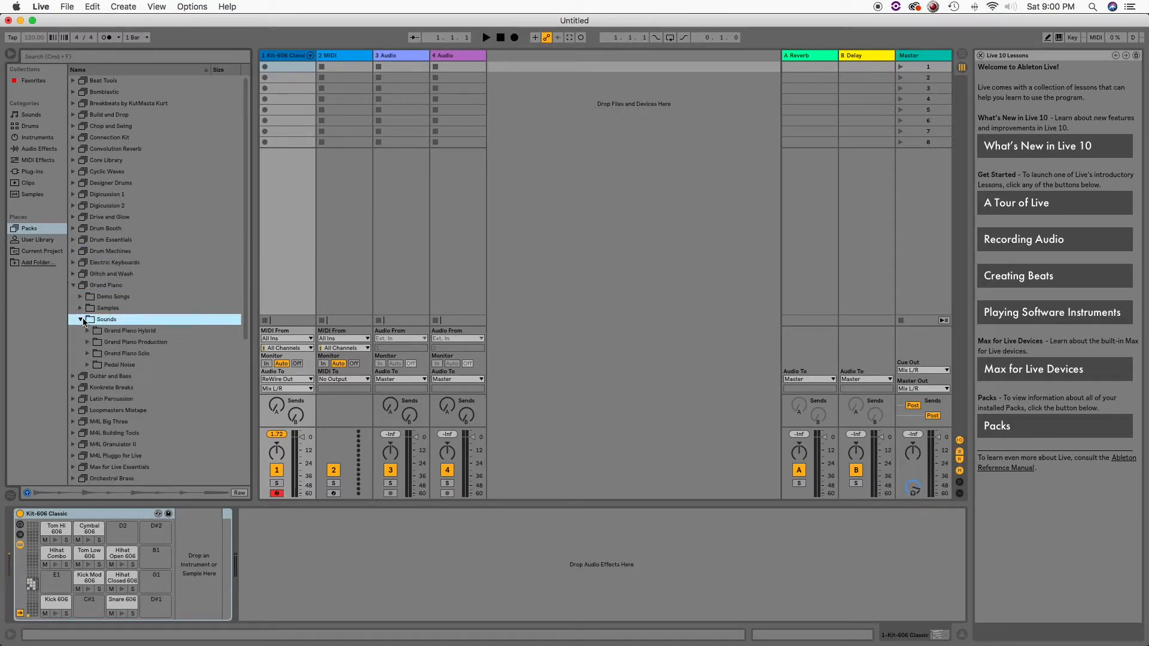
left_click(87, 330)
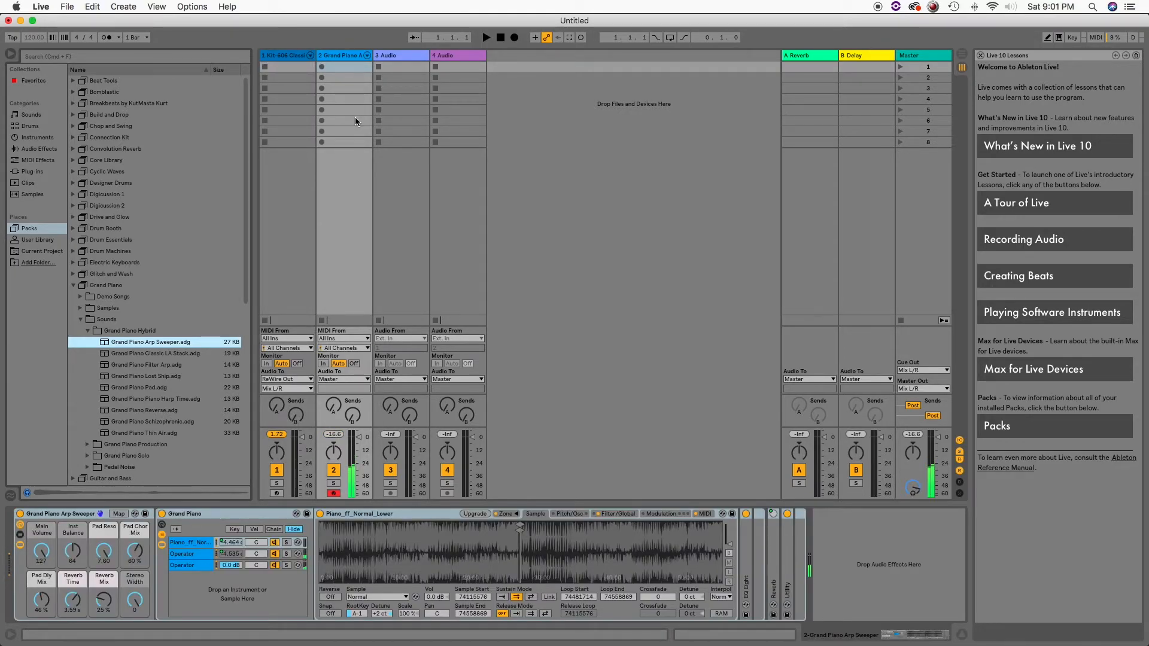
Route the piano track's audio to ReWire Out on Bus 3/4.
left_click(286, 55)
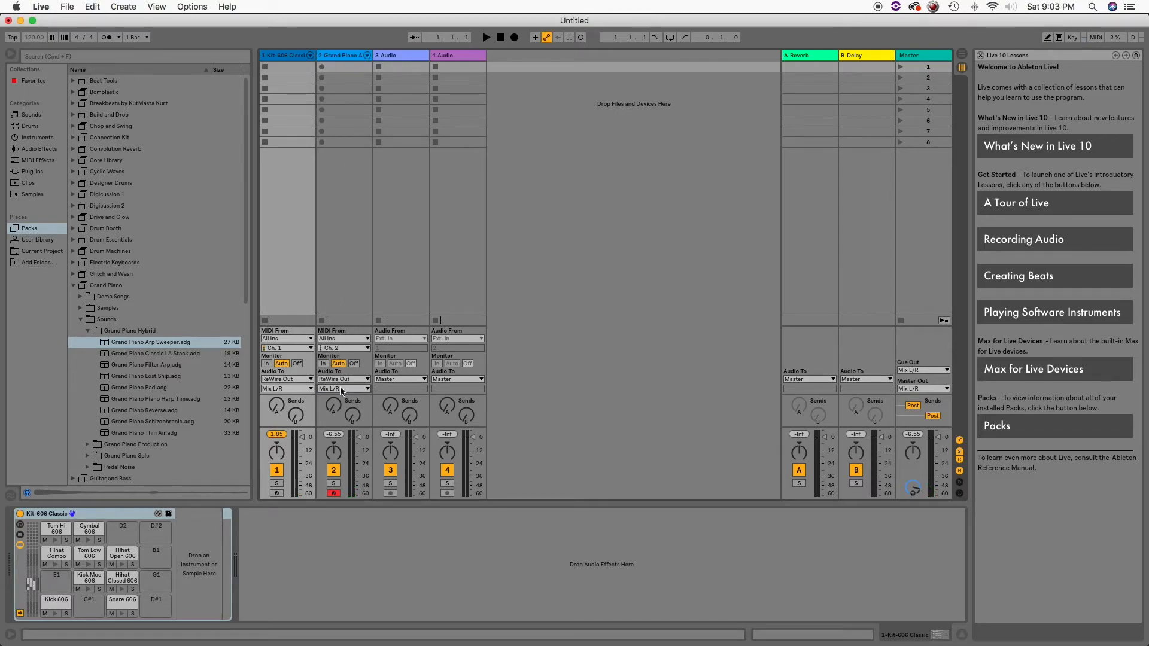
left_click(343, 388)
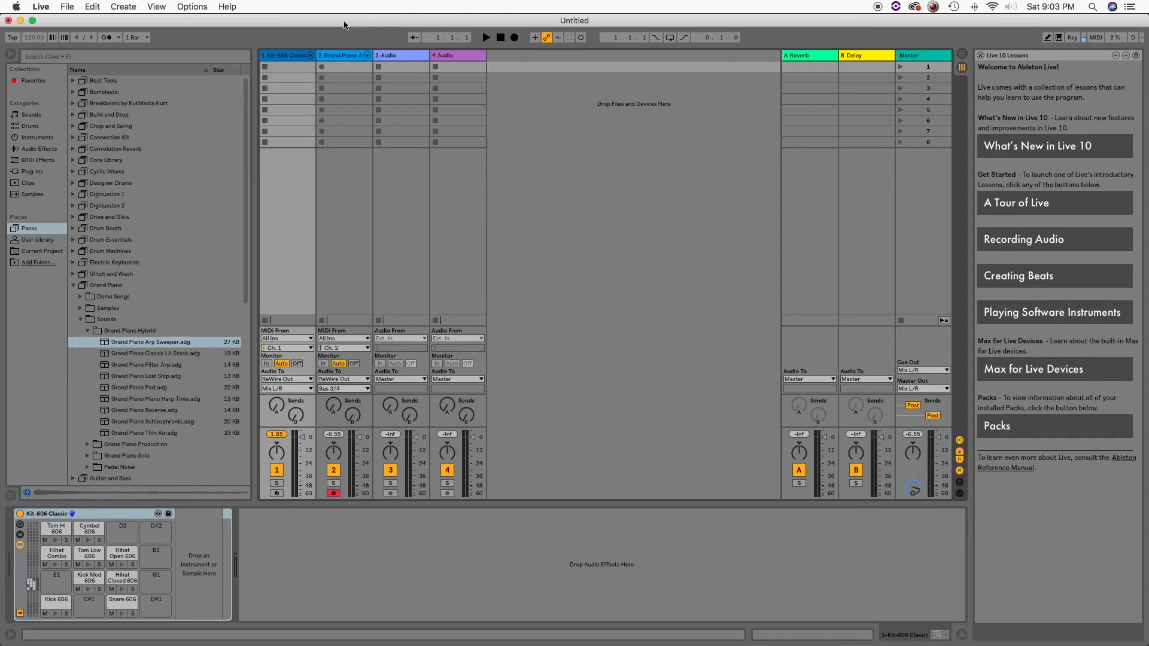
mouse_move(570, 222)
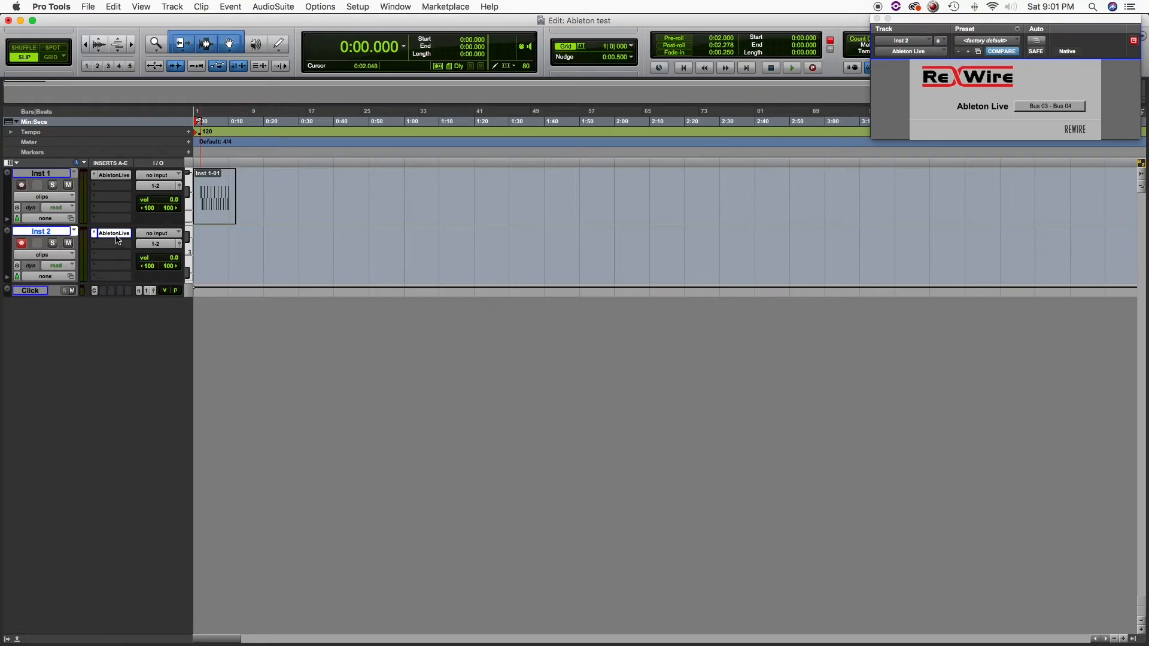
mouse_move(146, 6)
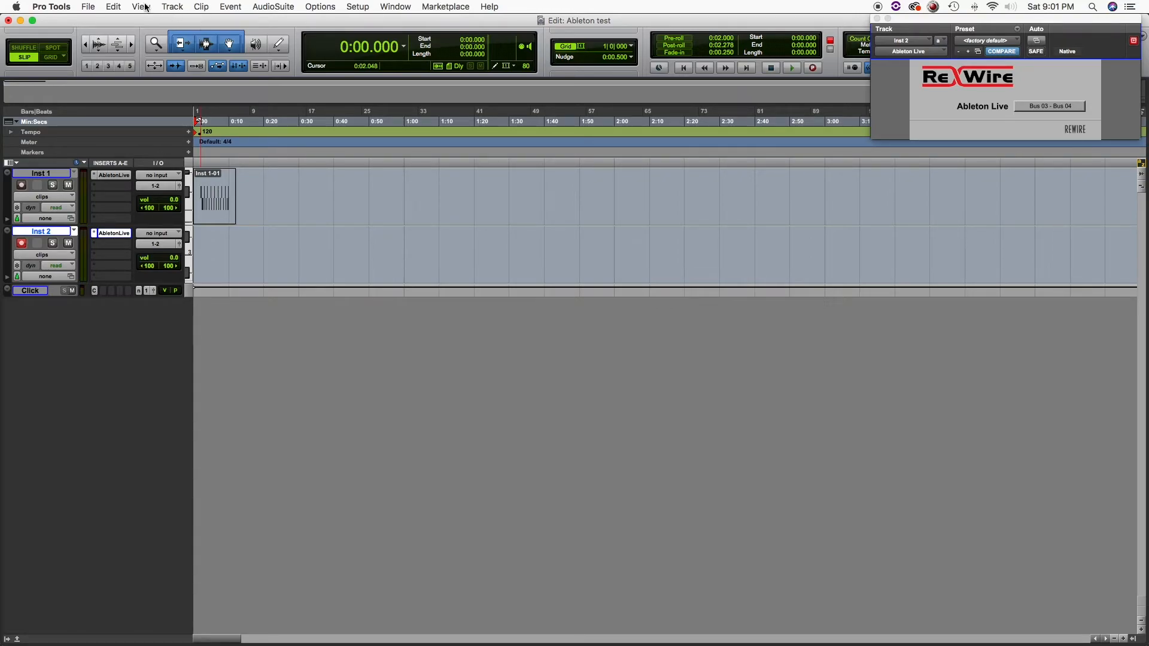
Show the Instruments column and set Inst 2's MIDI output to 2-Grand Piano Arp Sweeper.
left_click(141, 7)
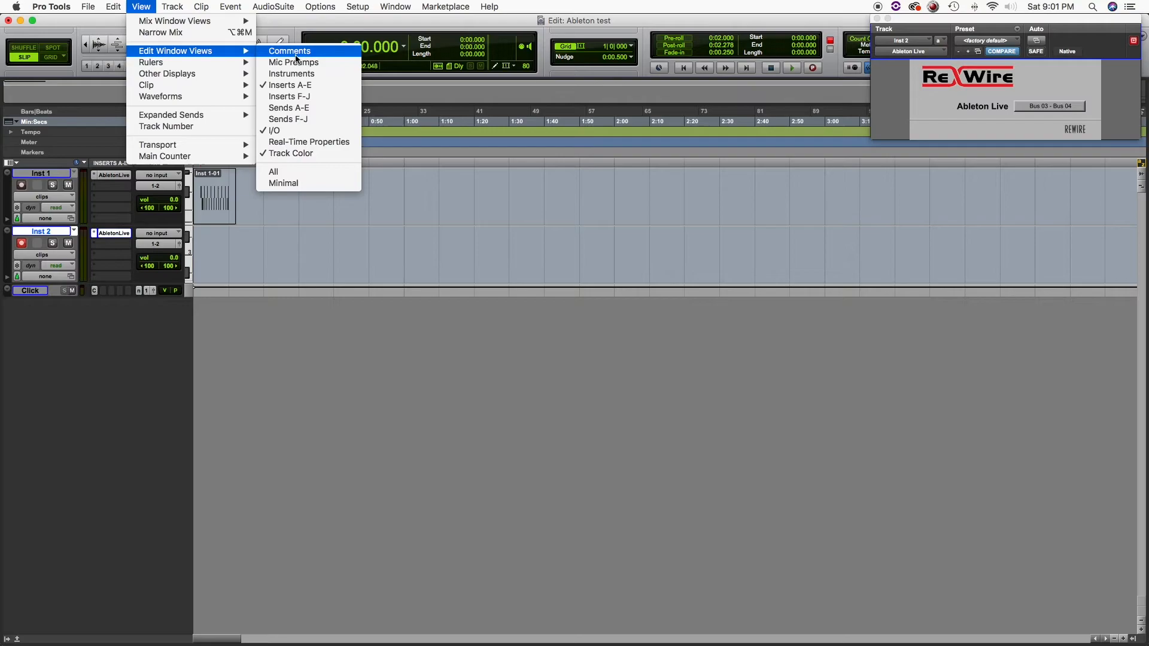
left_click(292, 73)
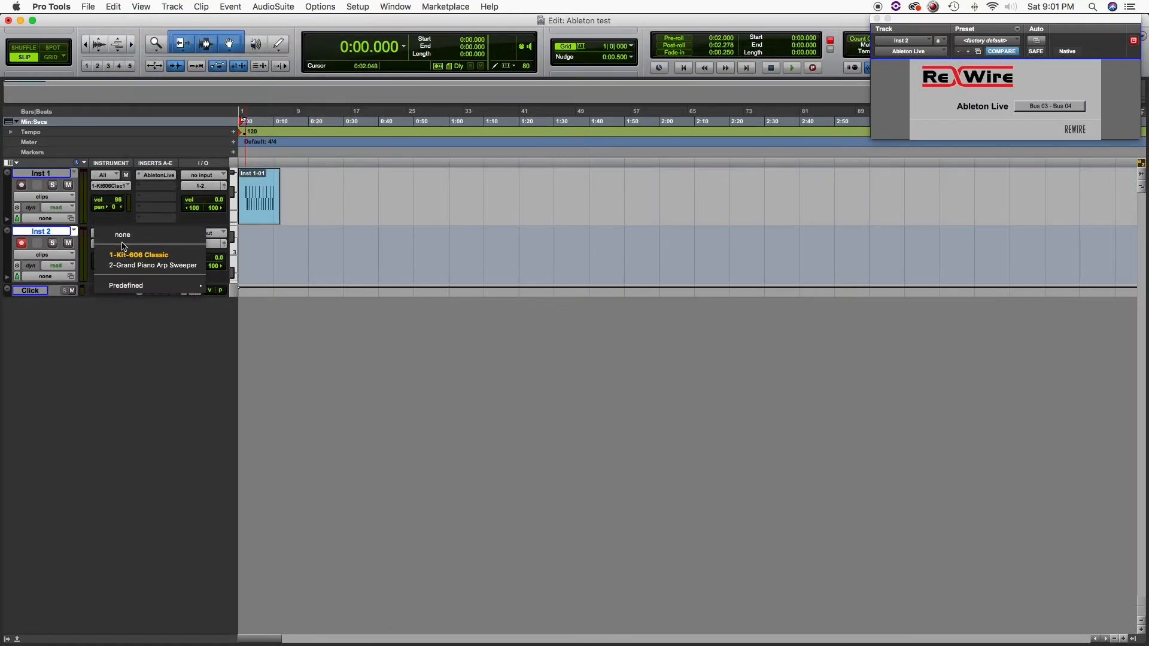
left_click(152, 266)
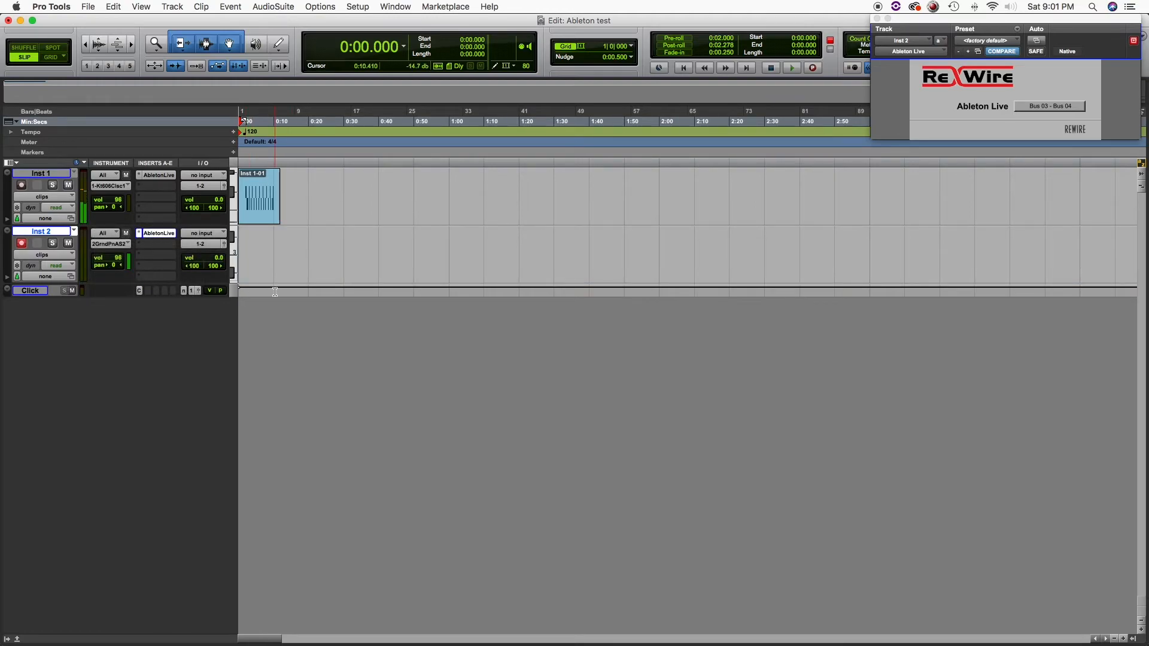
Record a piano MIDI clip, Inst 2-02, onto Inst 2, then stop the transport.
left_click(811, 67)
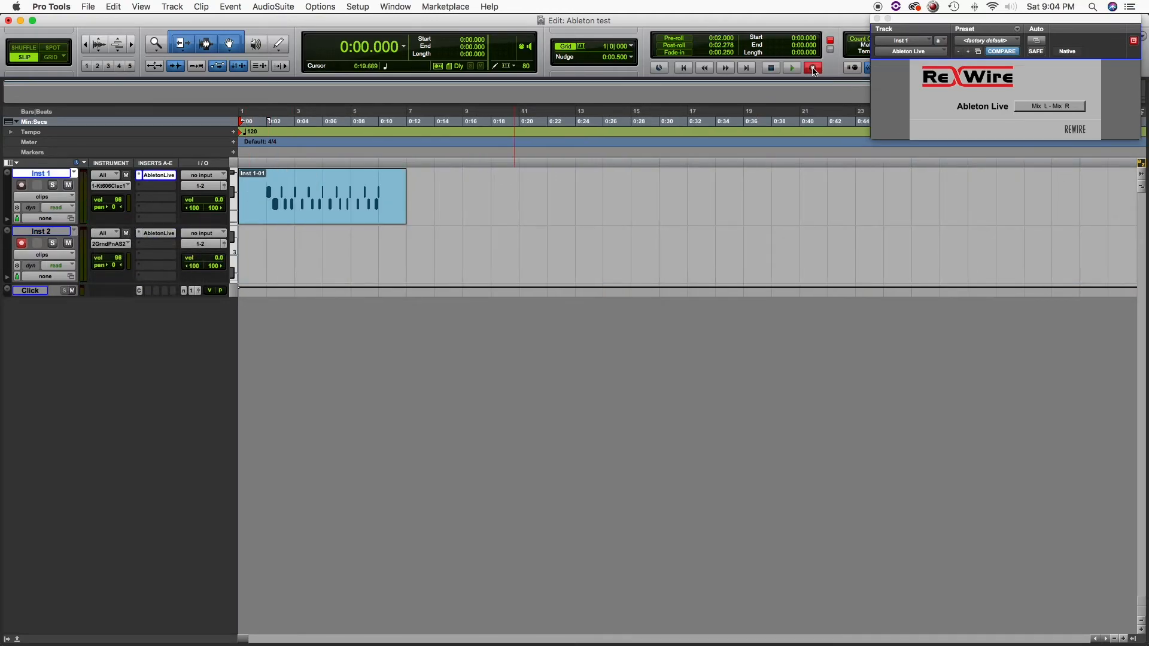
left_click(811, 67)
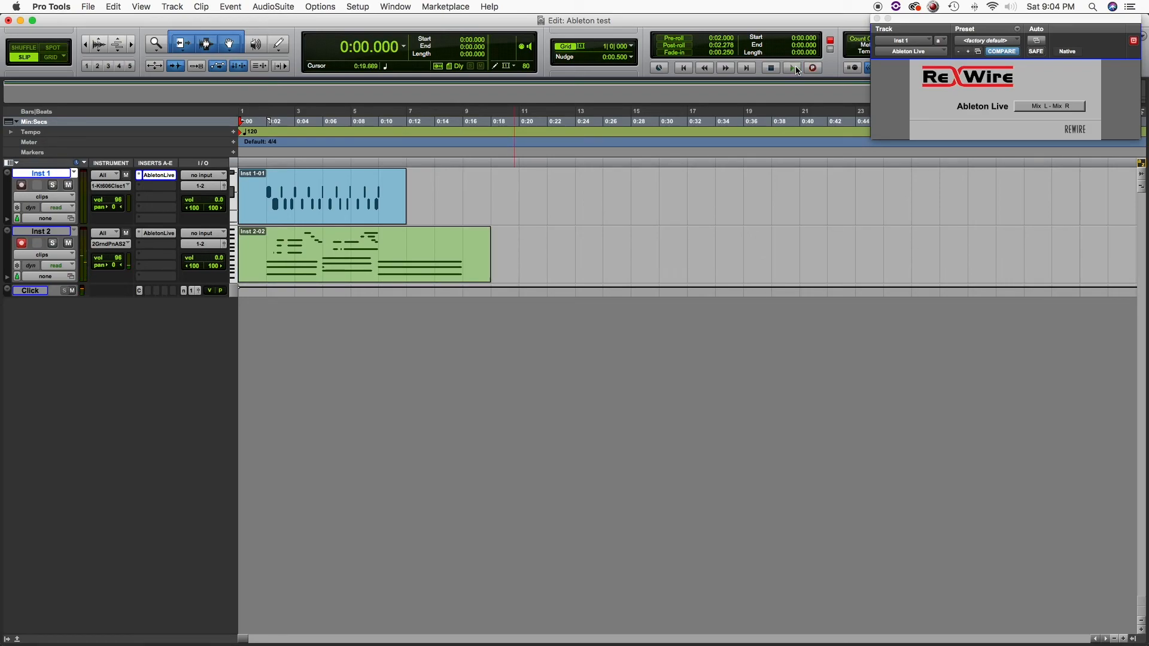
left_click(21, 243)
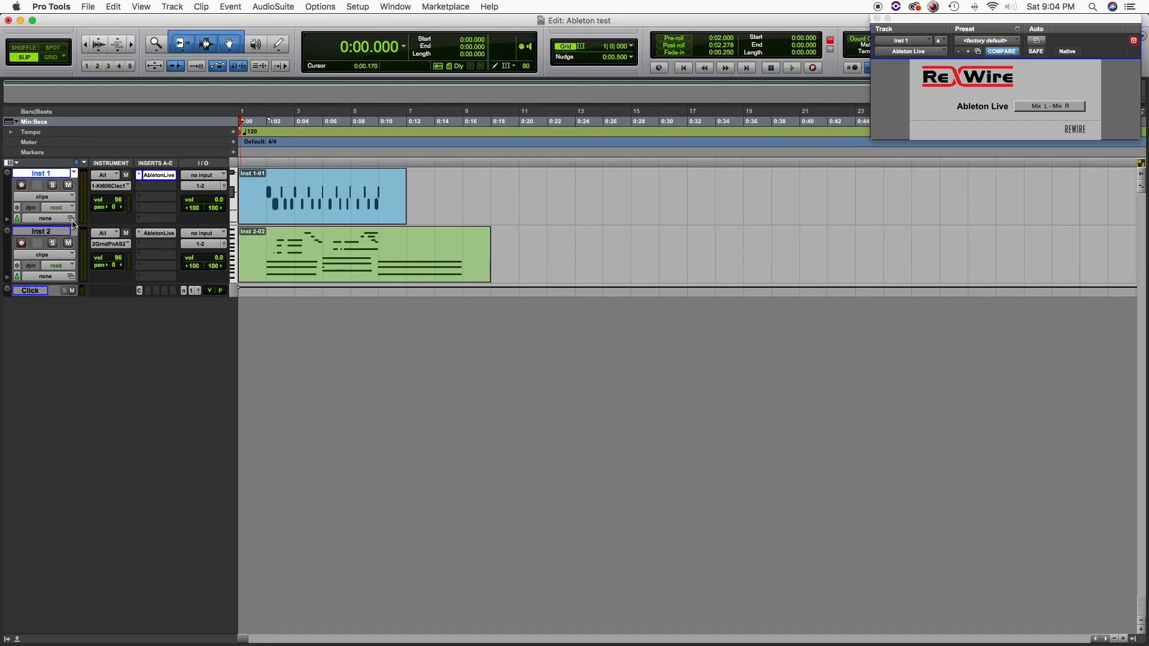
mouse_move(451, 193)
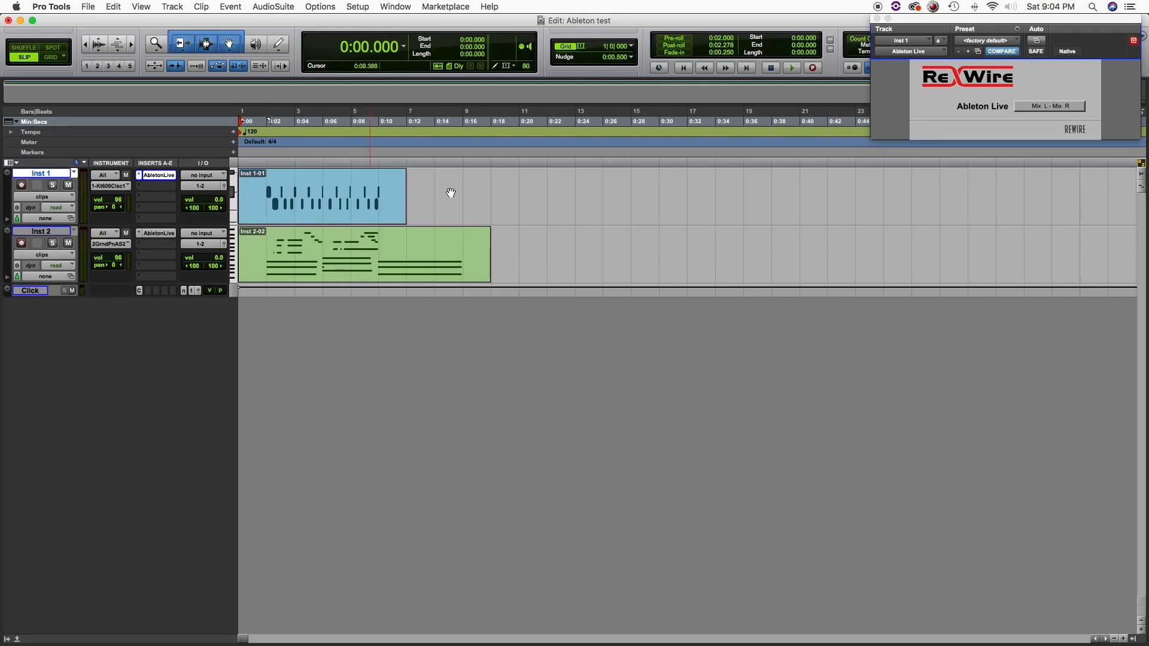